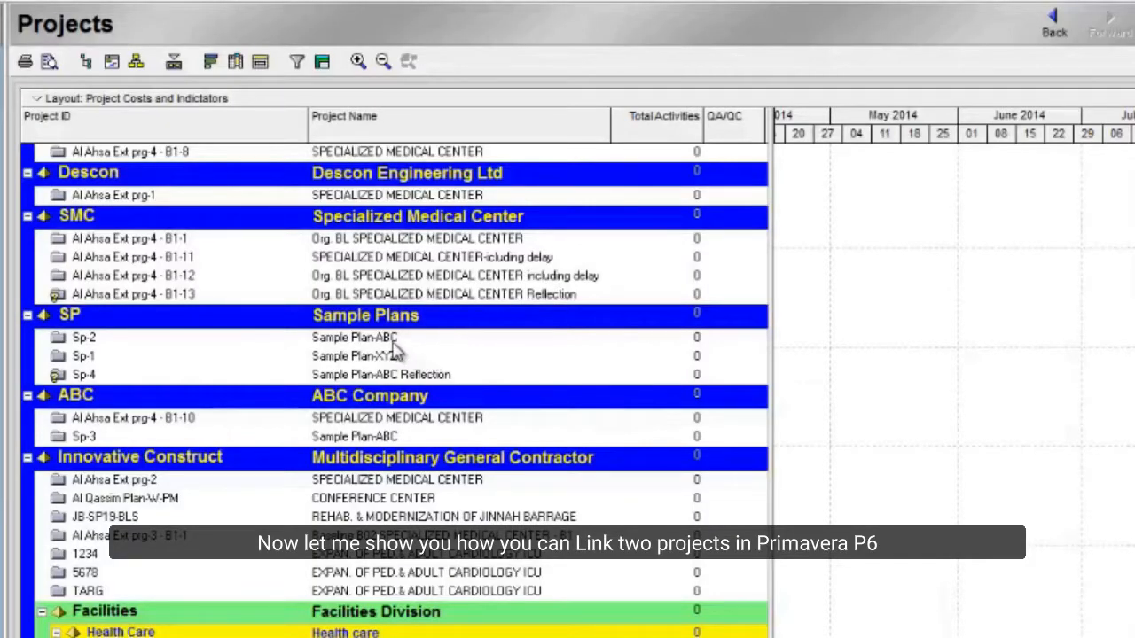
Step: Select Sample Plan-ABC and Sample Plan-XYZ together and bring up their context menu
left_click(84, 337)
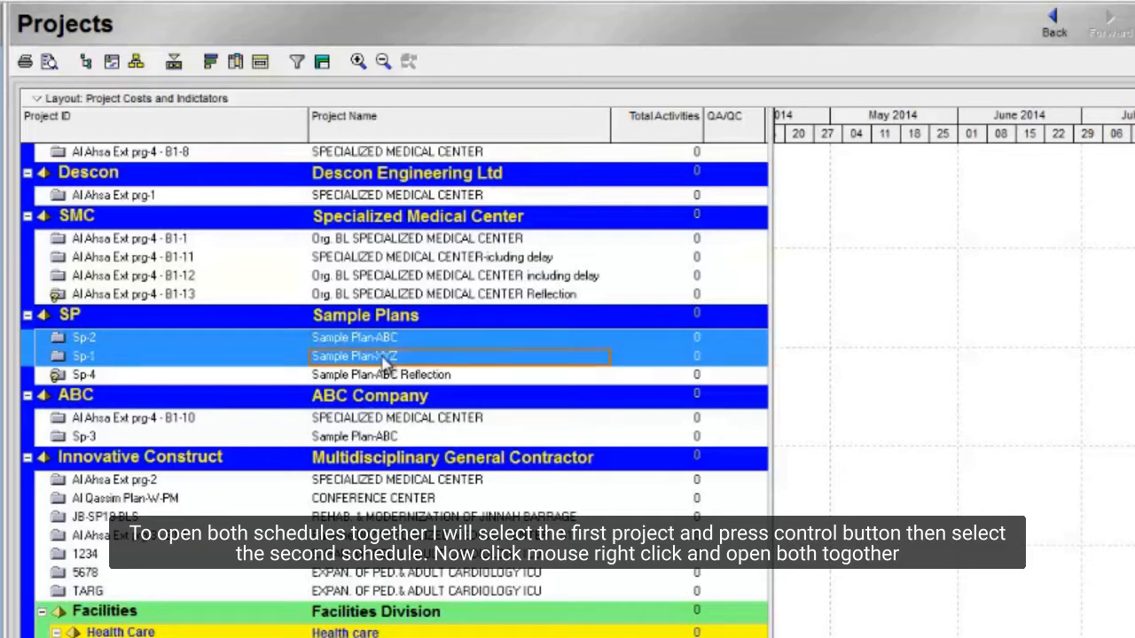
right_click(382, 355)
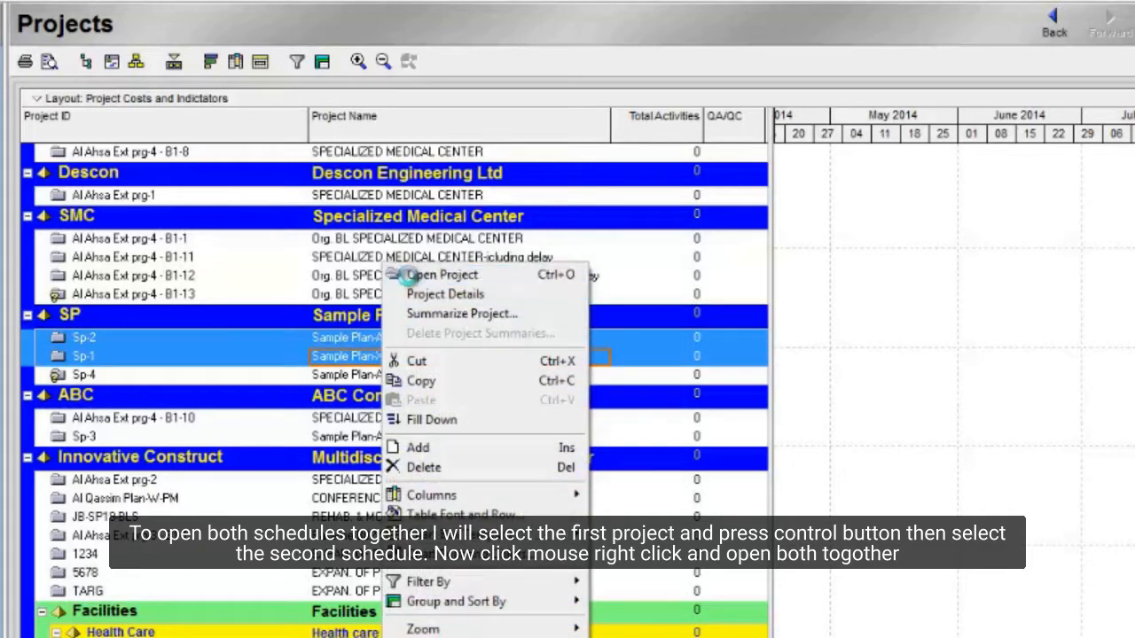
Step: Open both sample plans together and scroll through their activities to check dates
left_click(444, 274)
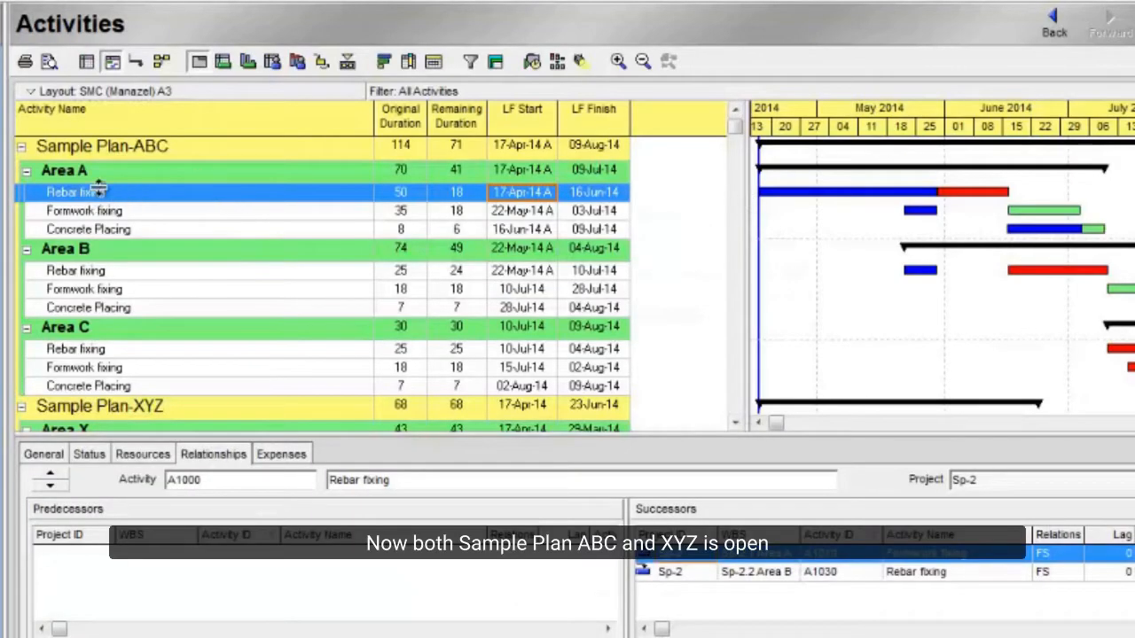
scroll("down", 3)
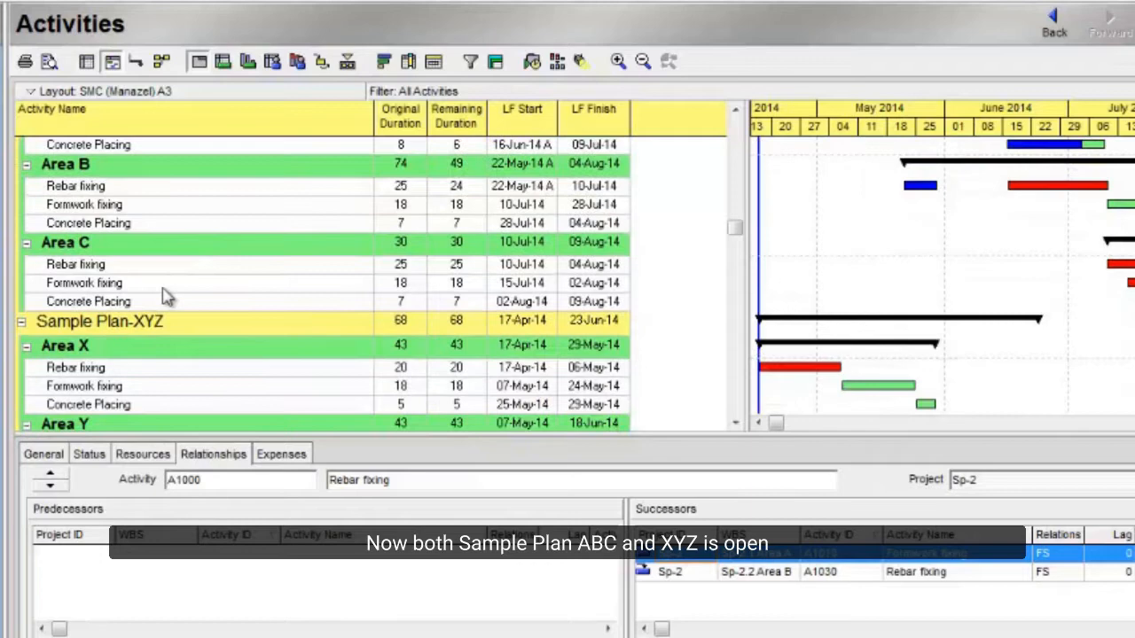
scroll("down", 3)
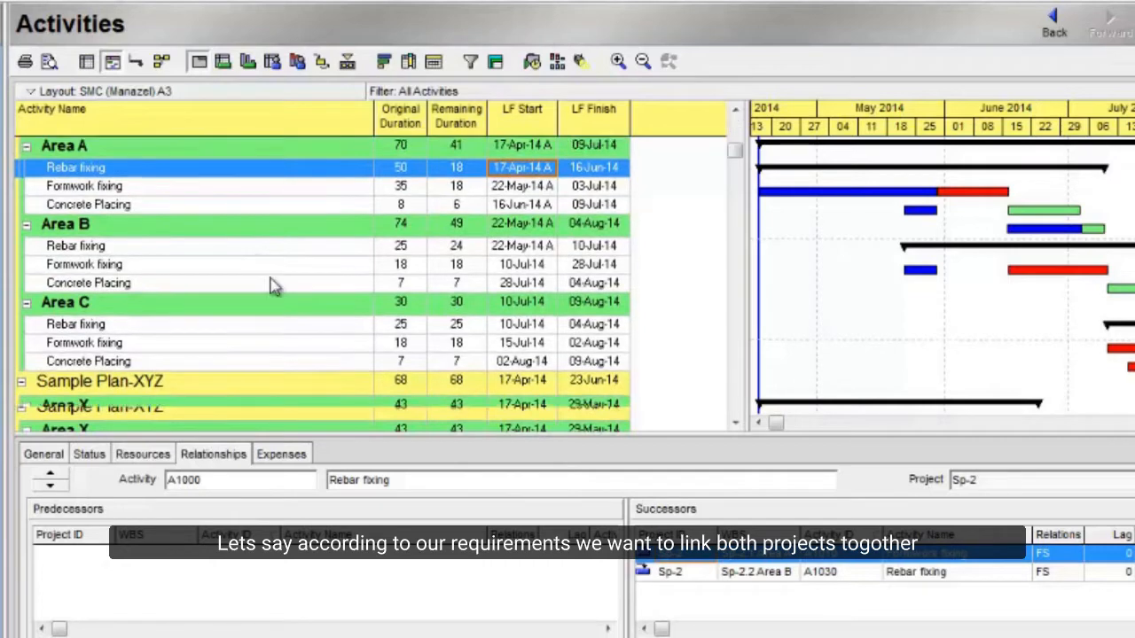
scroll("down", 3)
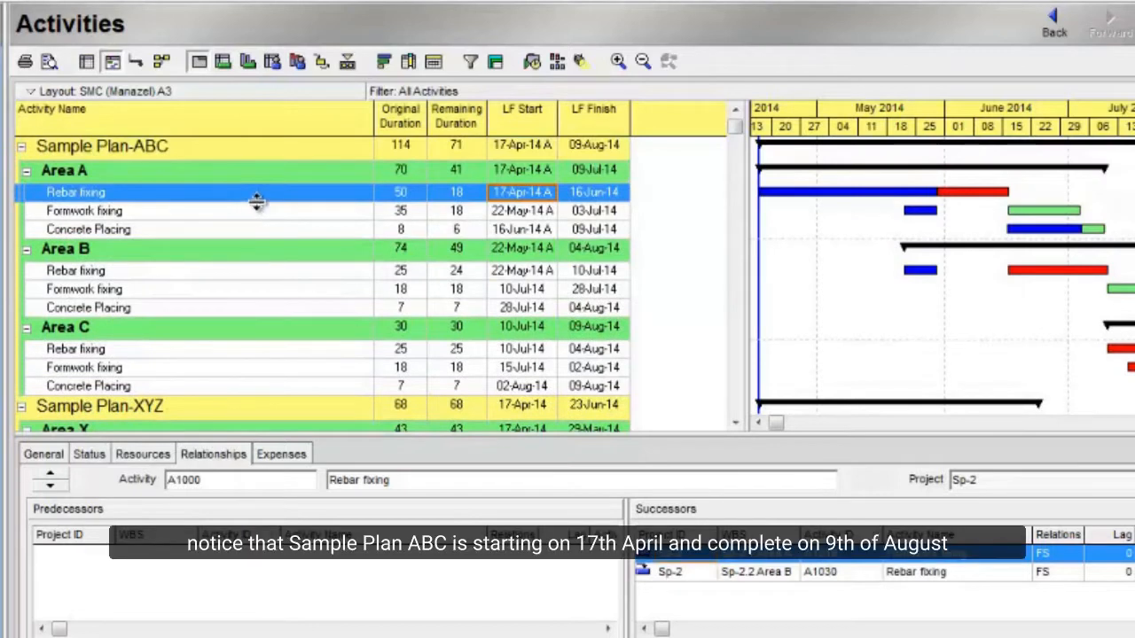
mouse_move(277, 173)
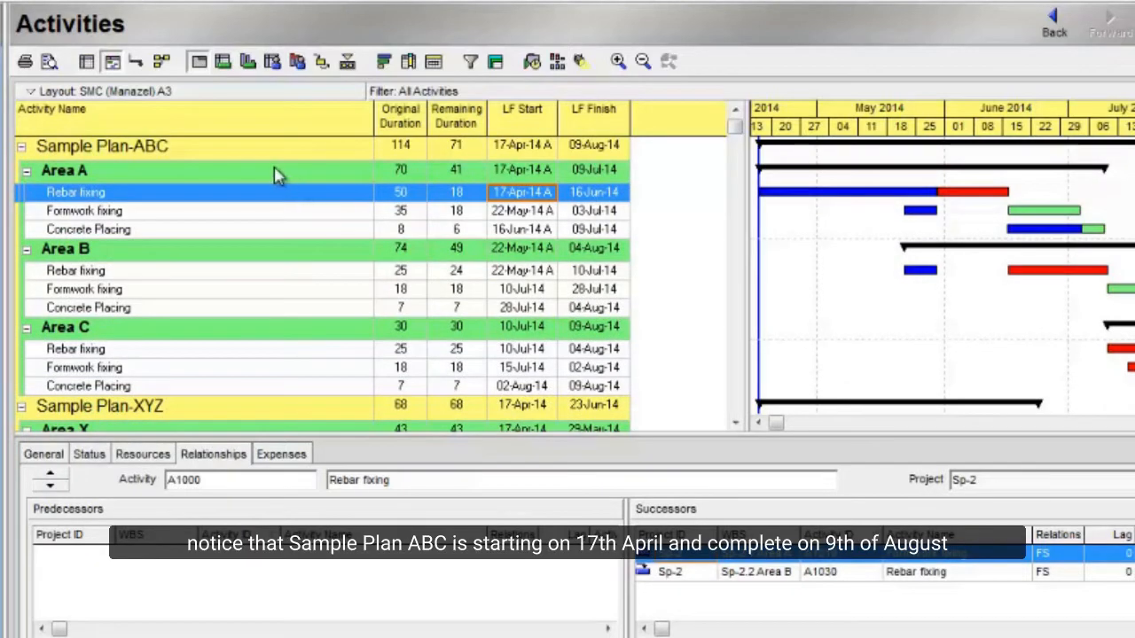
mouse_move(548, 162)
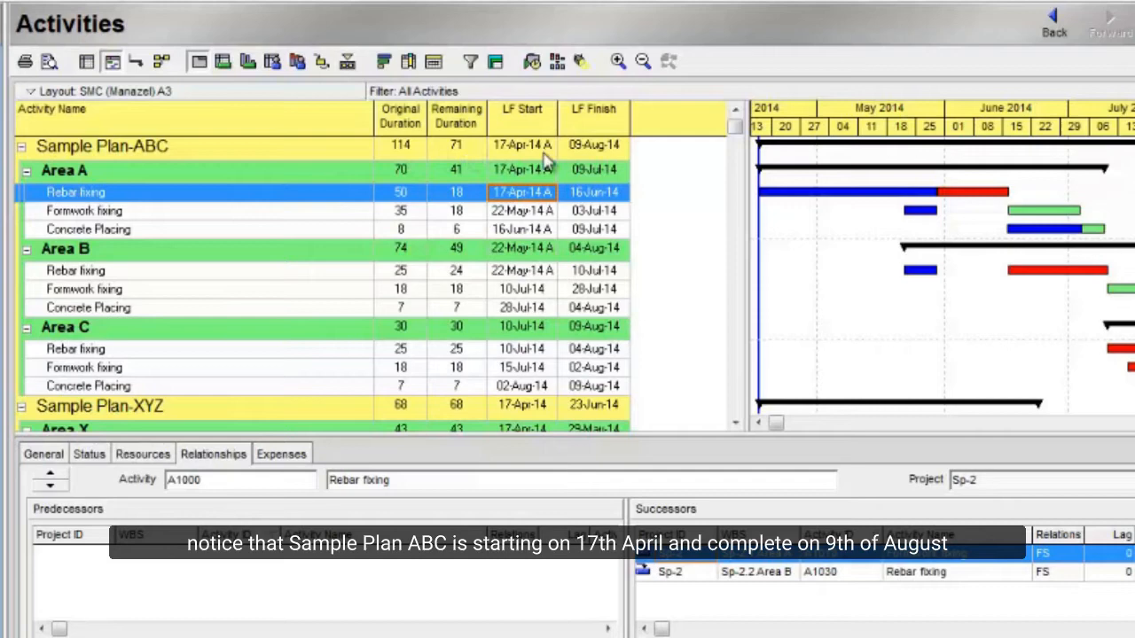
scroll("down", 3)
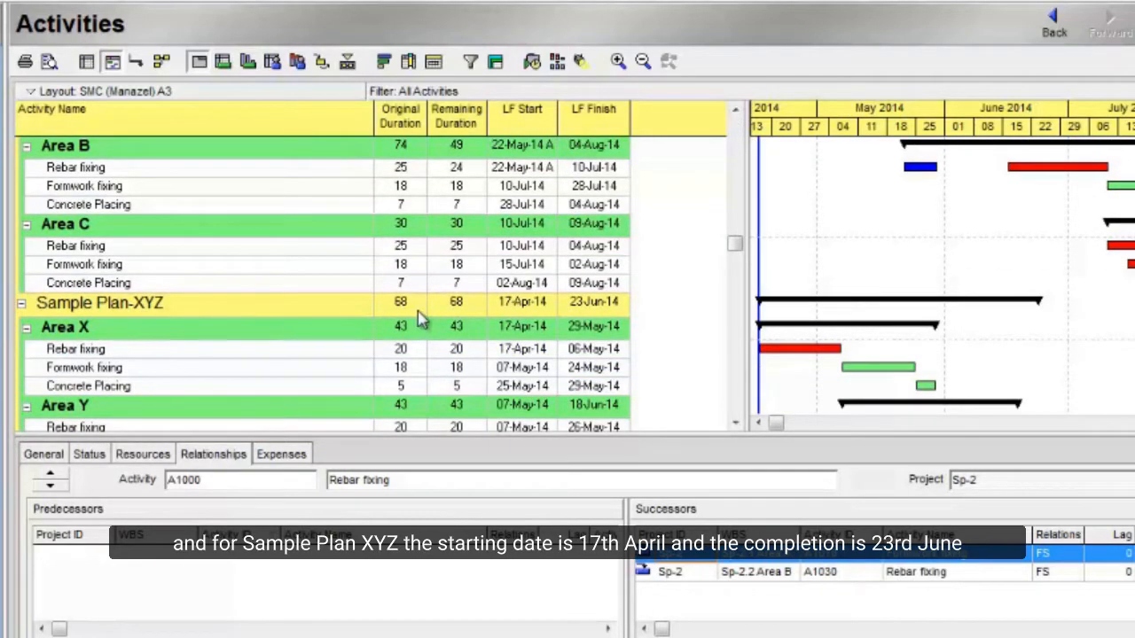
mouse_move(594, 321)
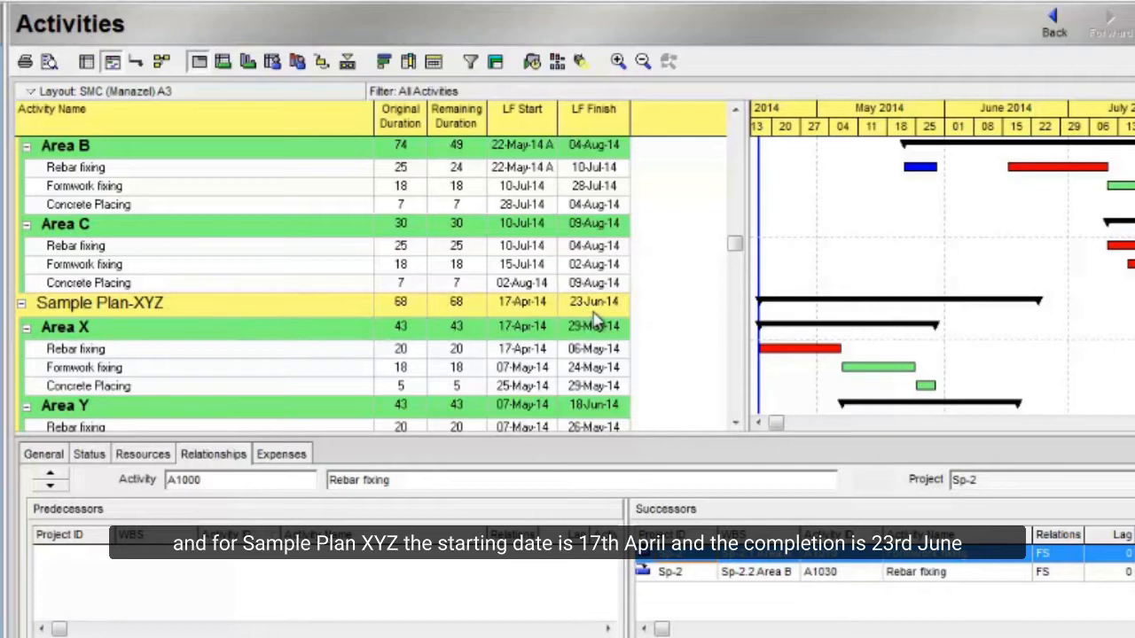
scroll("down", 3)
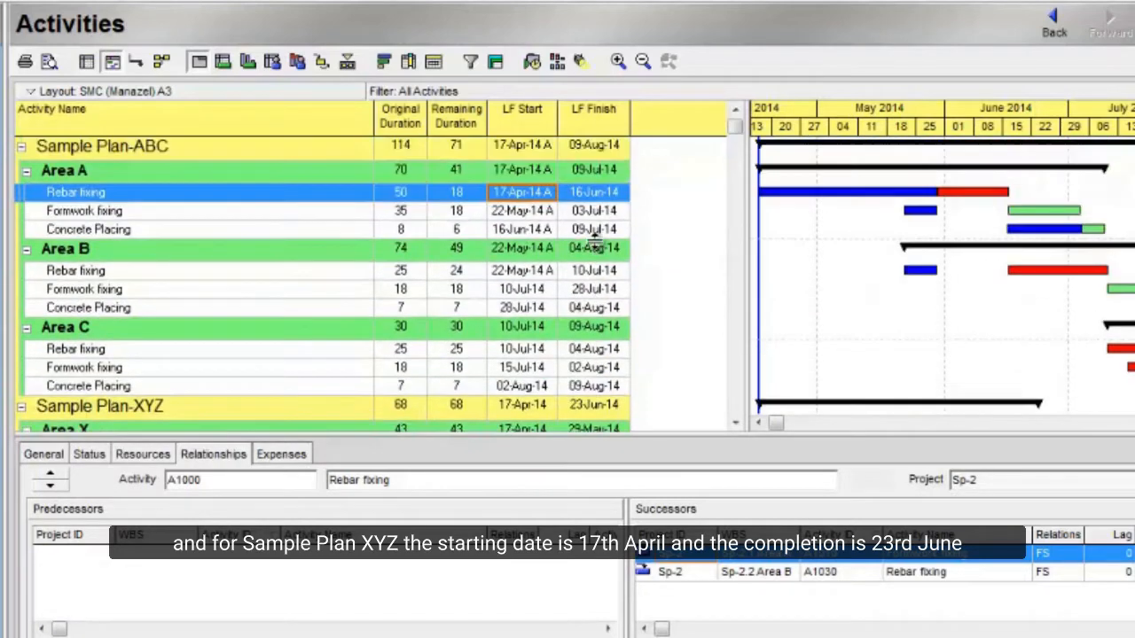
scroll("down", 3)
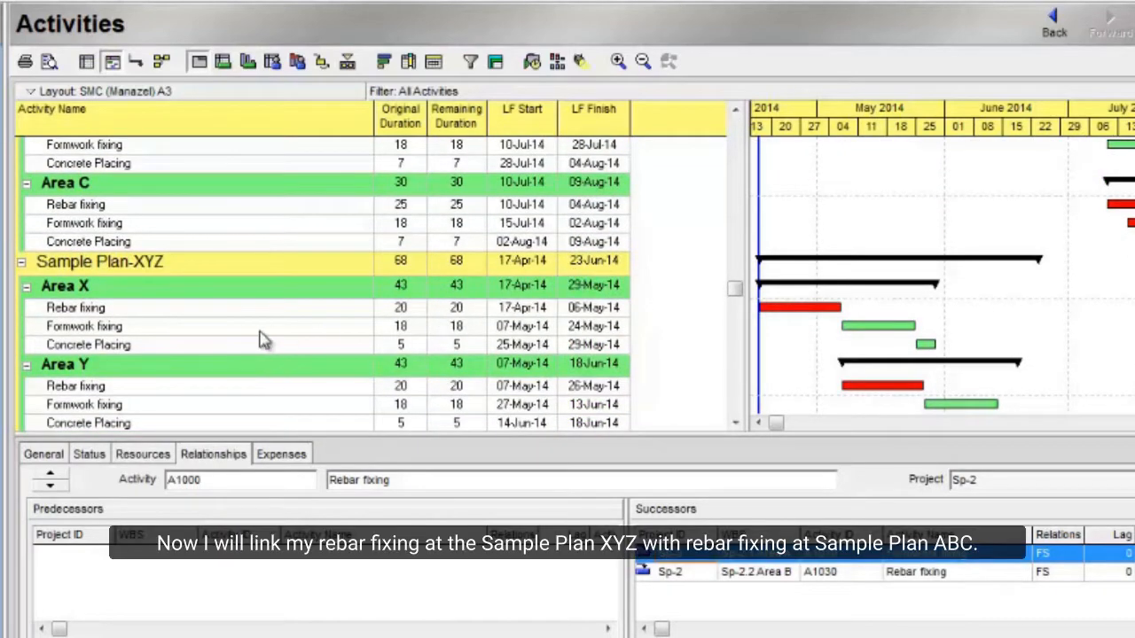
Step: Assign A1000 Rebar fixing from Sample Plan-ABC as predecessor to Area X Rebar fixing
left_click(76, 308)
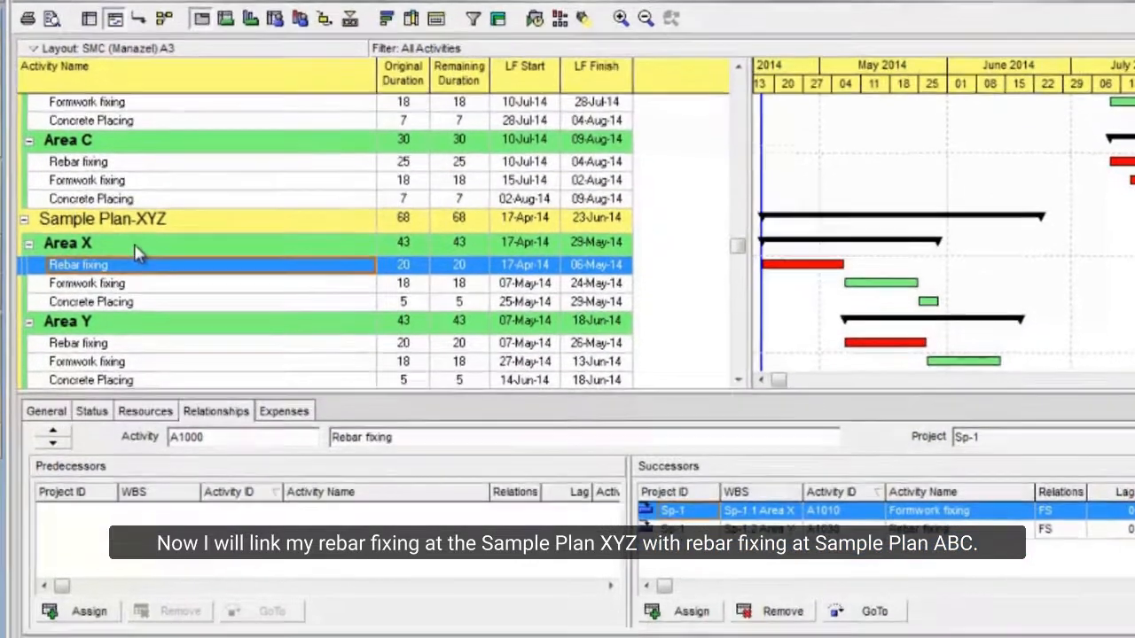
left_click(78, 610)
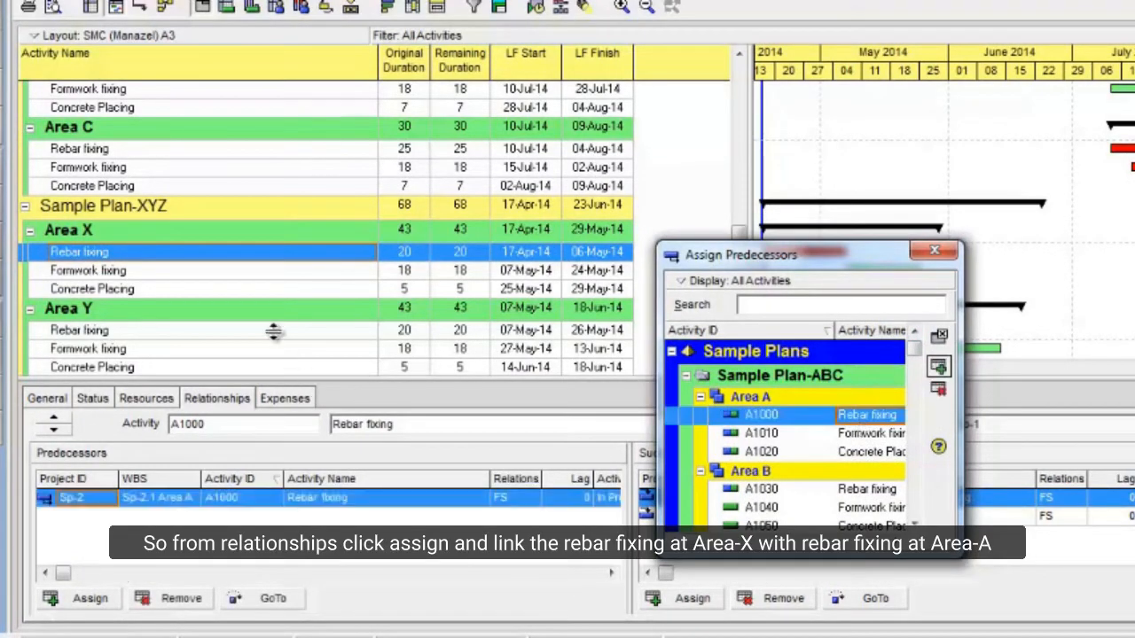
left_click(80, 330)
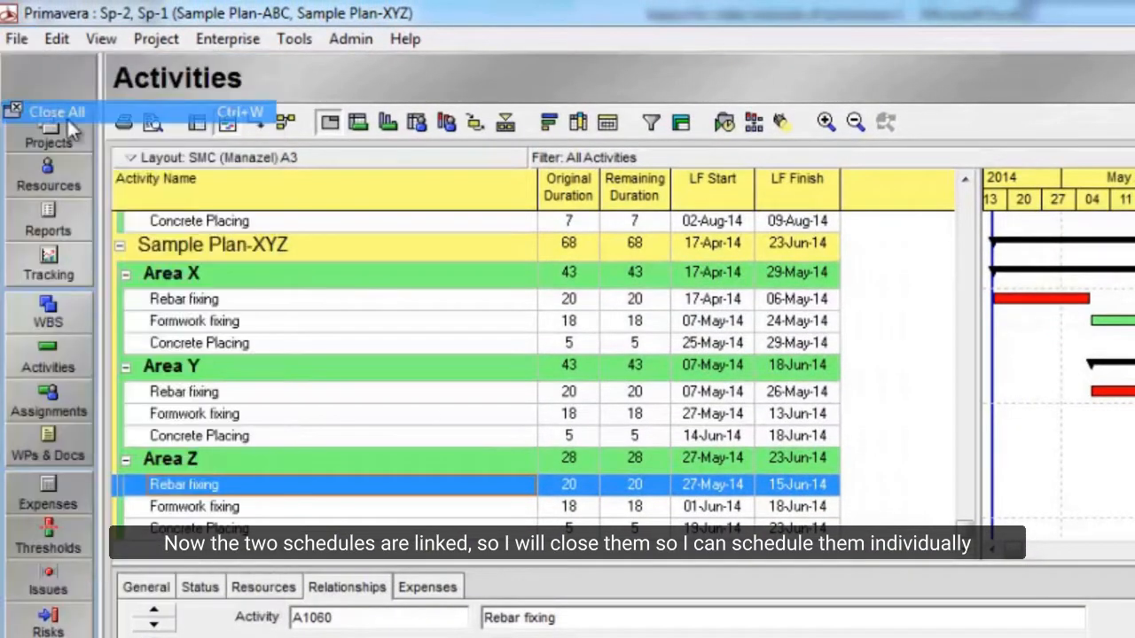
Step: Close all open projects with File > Close All
left_click(56, 112)
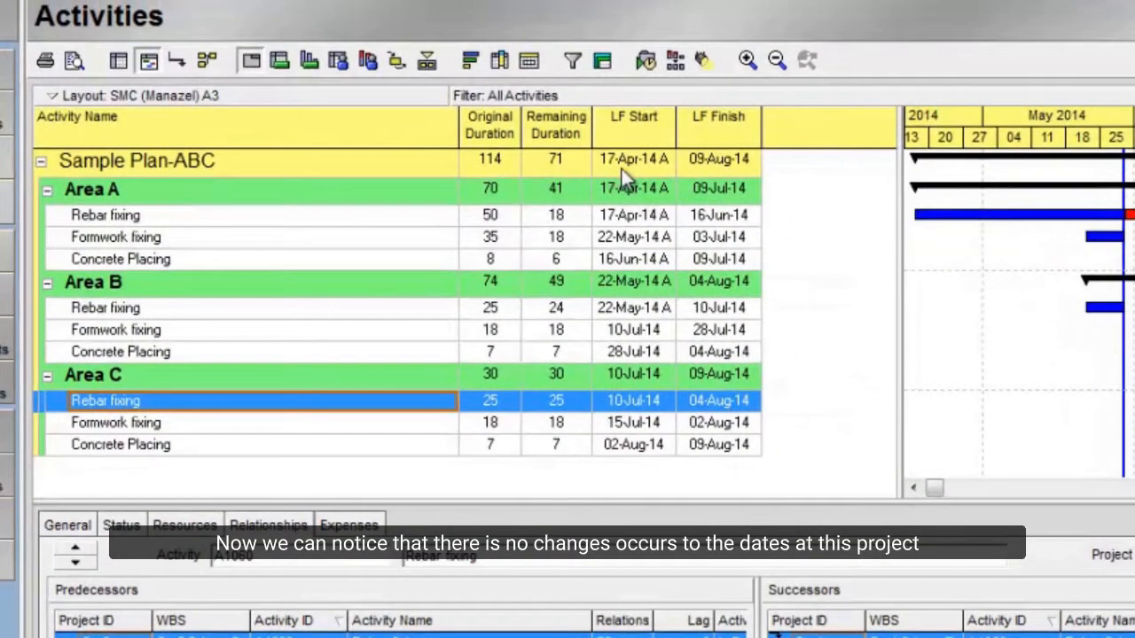
mouse_move(664, 323)
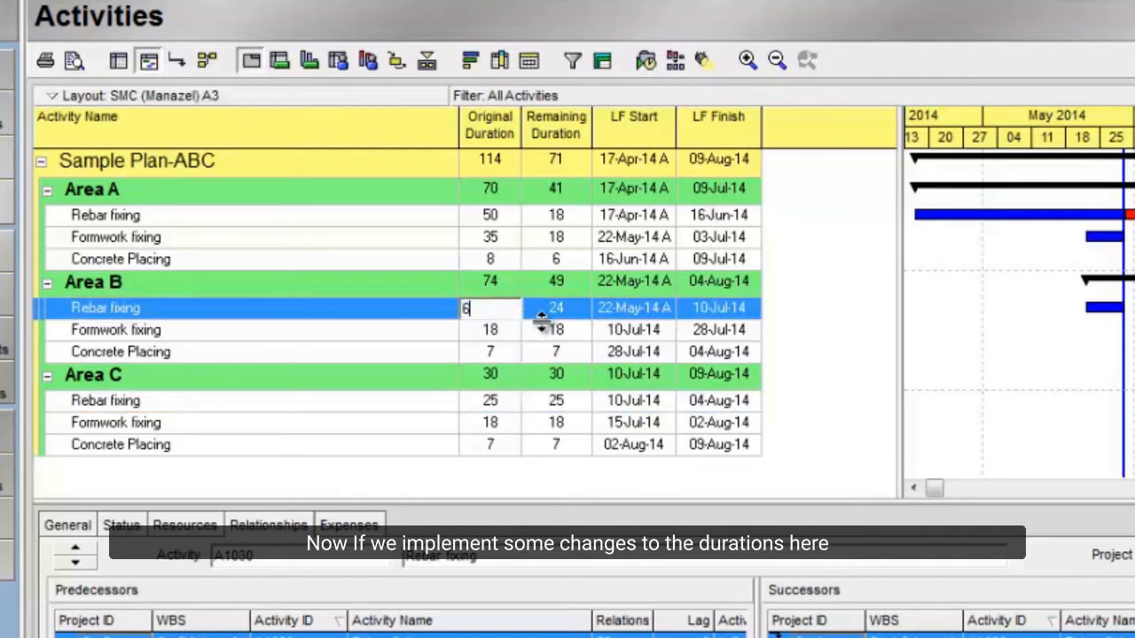
Step: Set original durations: Area B Rebar fixing 60, Formwork fixing 35, Area C Rebar fixing 60
type("60")
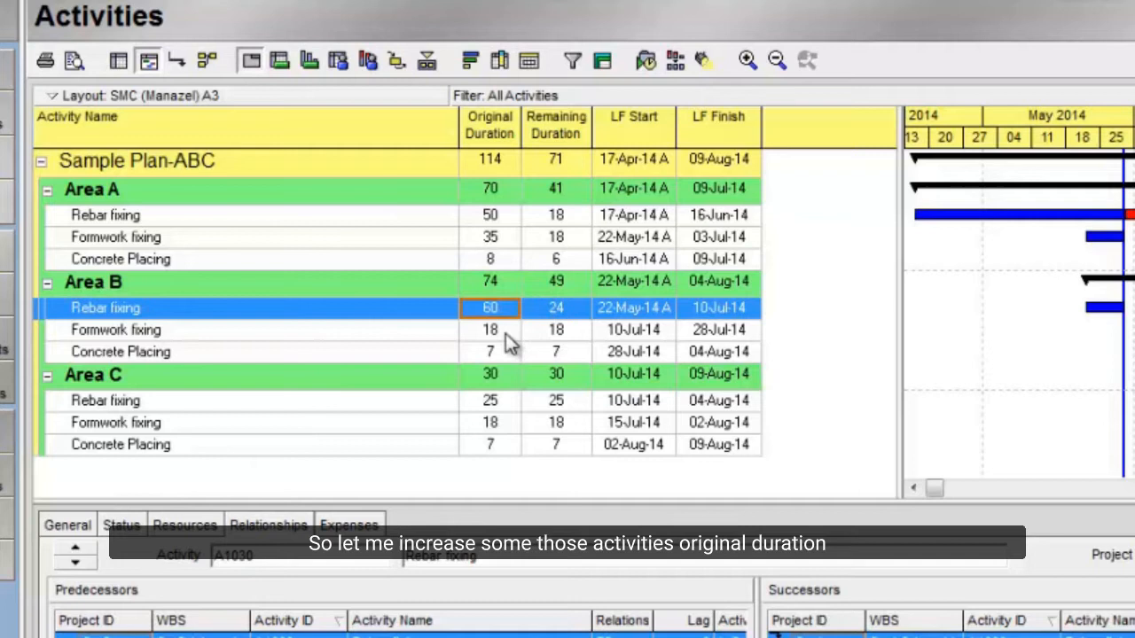
left_click(489, 330)
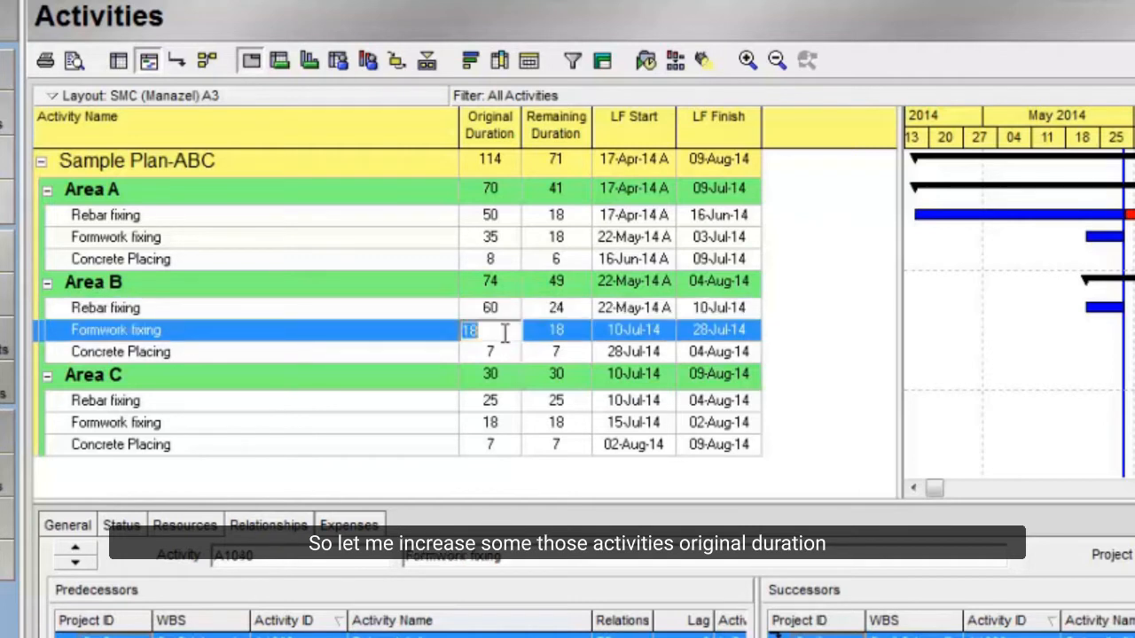
type("35")
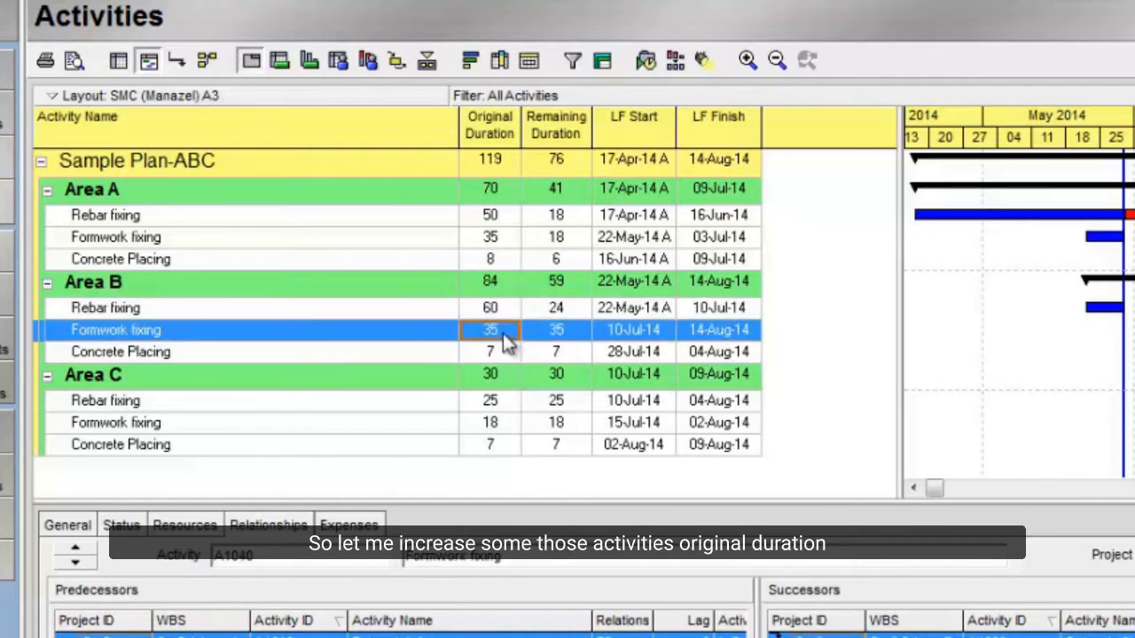
left_click(490, 400)
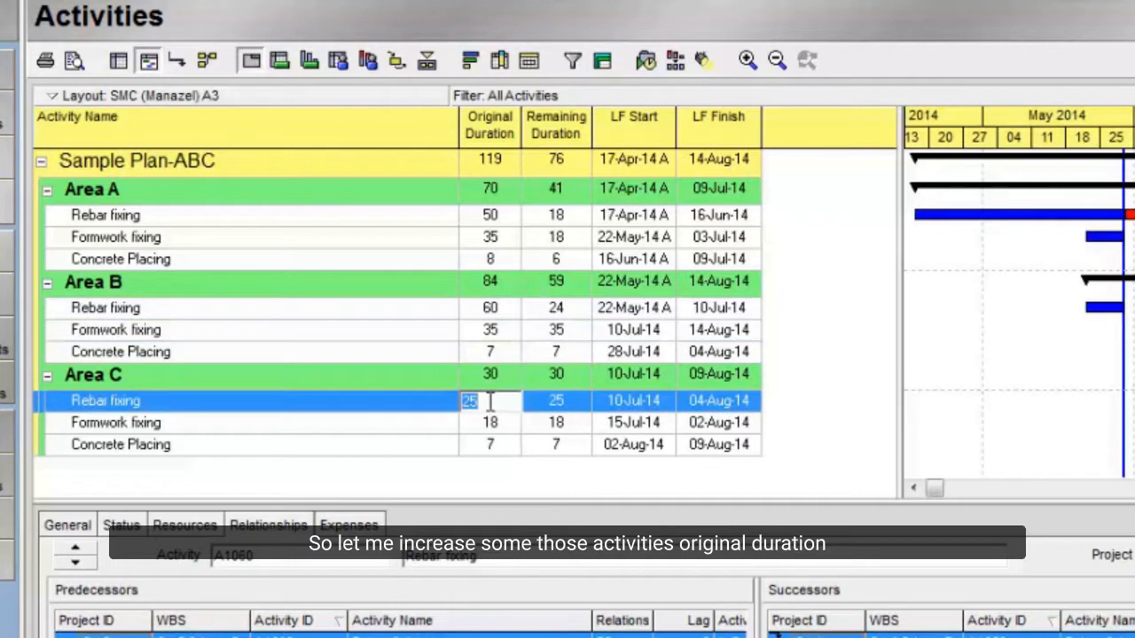
type("60")
left_click(490, 423)
type("50")
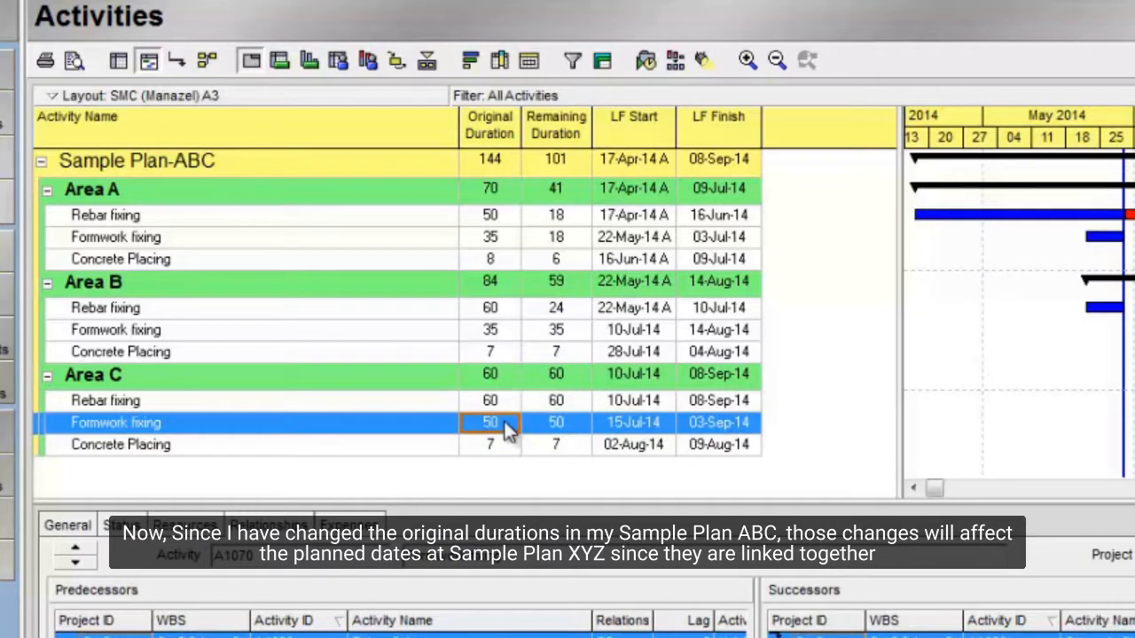
mouse_move(506, 390)
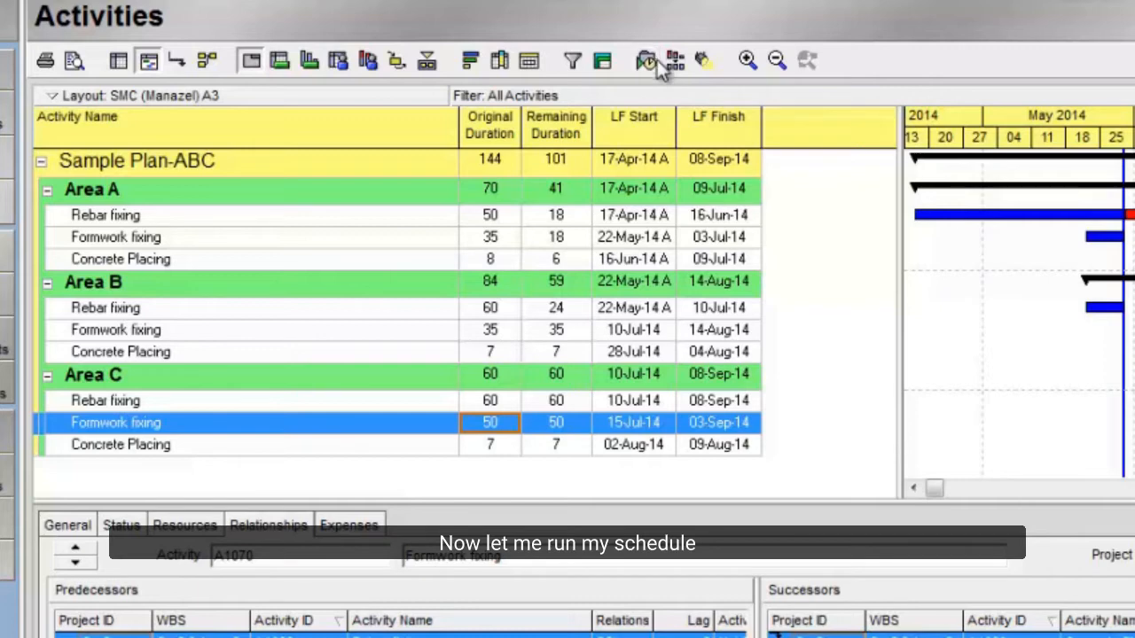
Step: Reschedule Sample Plan-ABC, close it, and open Sample Plan-XYZ from Projects
left_click(645, 60)
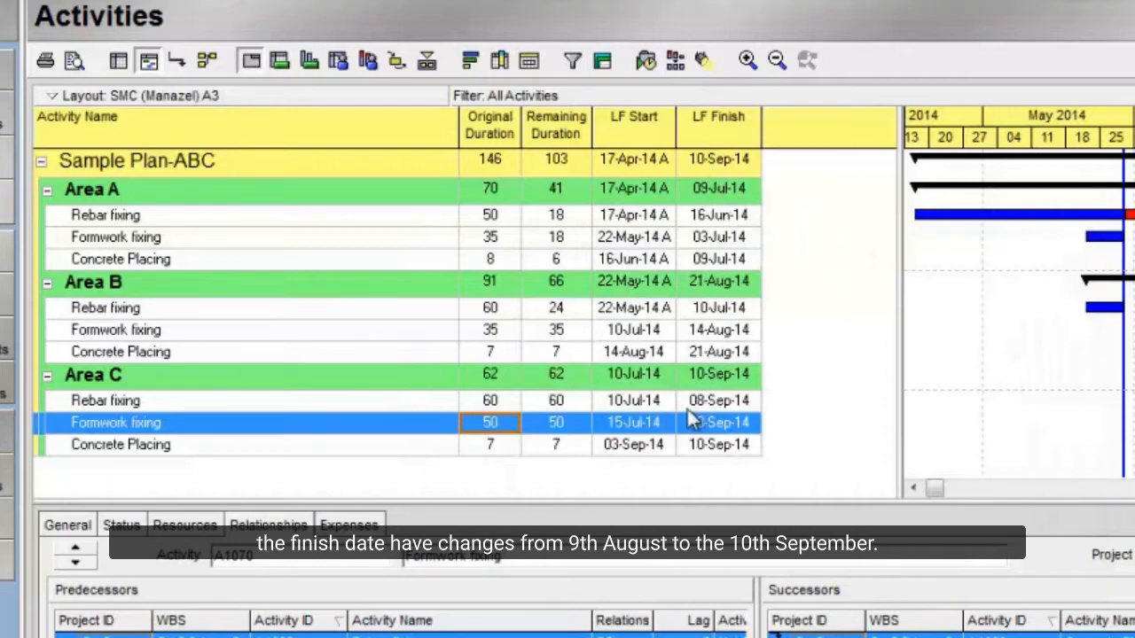
mouse_move(472, 319)
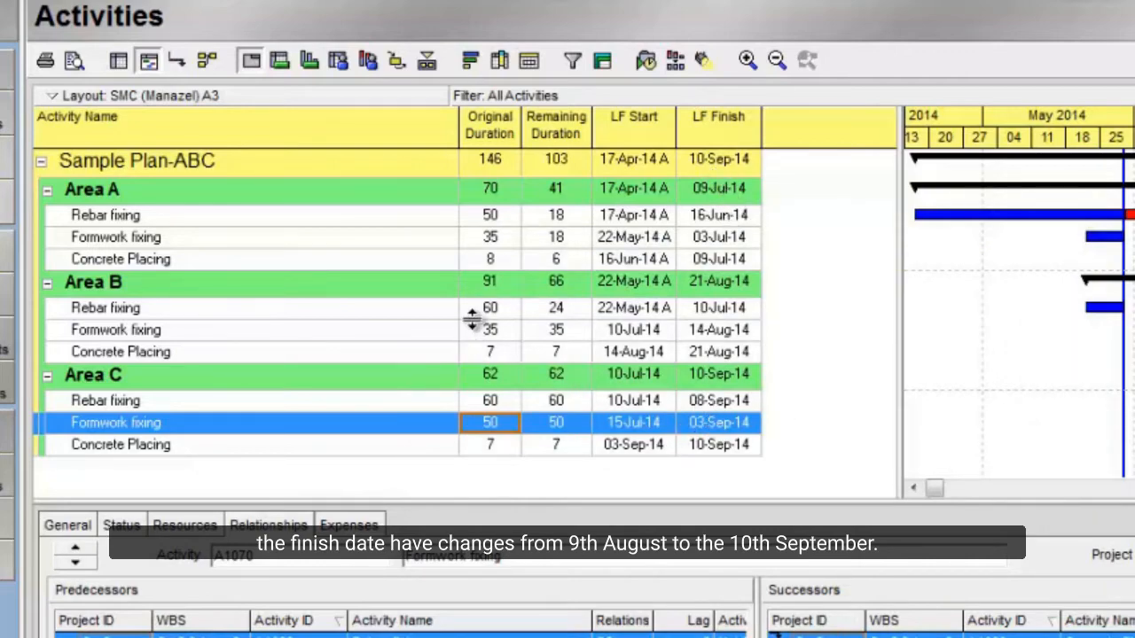
left_click(17, 38)
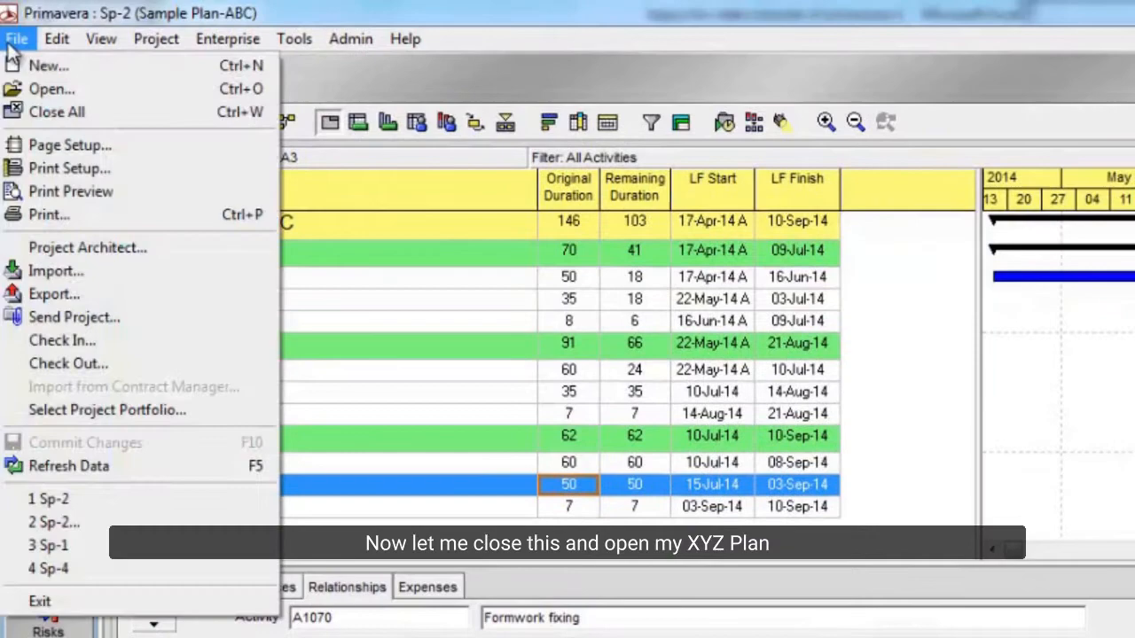
left_click(57, 112)
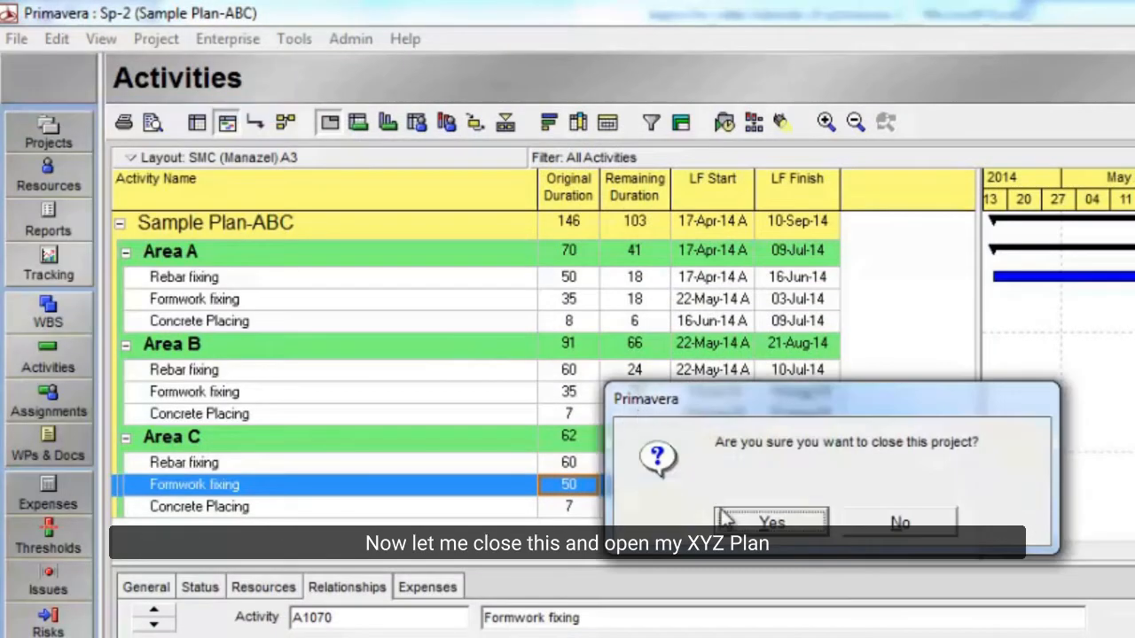
left_click(771, 522)
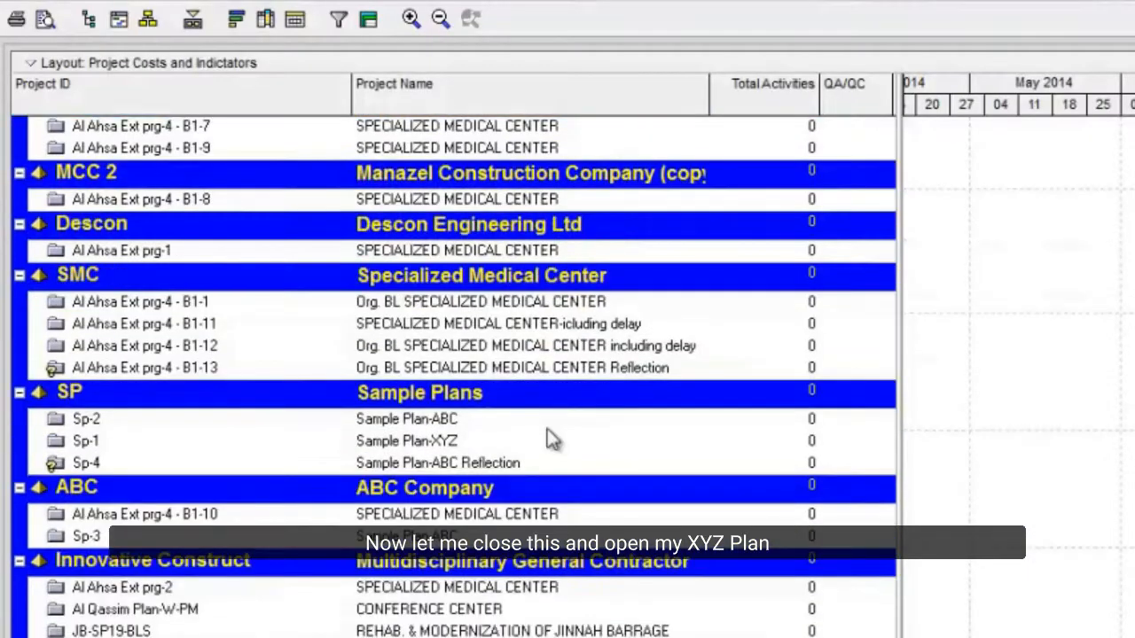
right_click(86, 440)
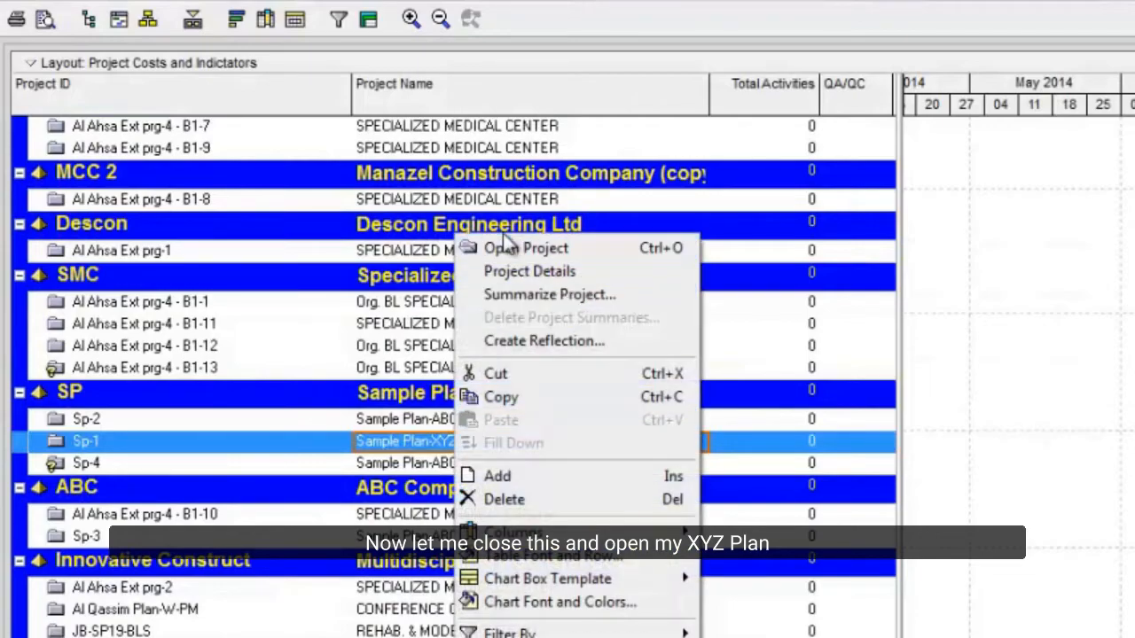
left_click(526, 247)
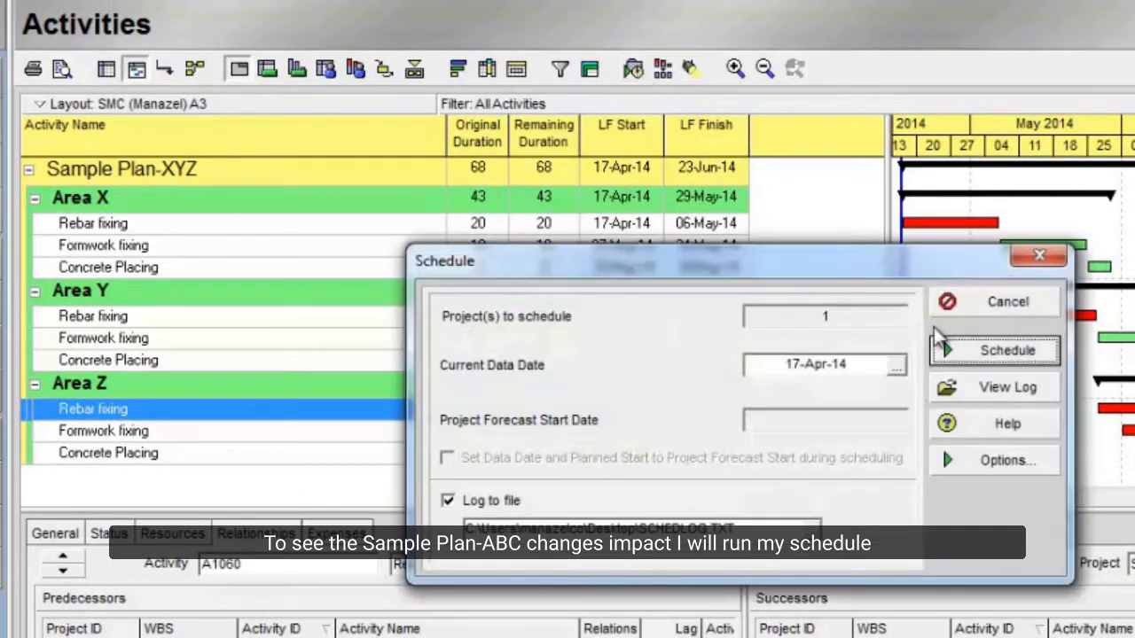
Step: Run the schedule calculation on Sample Plan-XYZ, pushing its finish to 06-Oct-14
left_click(1007, 349)
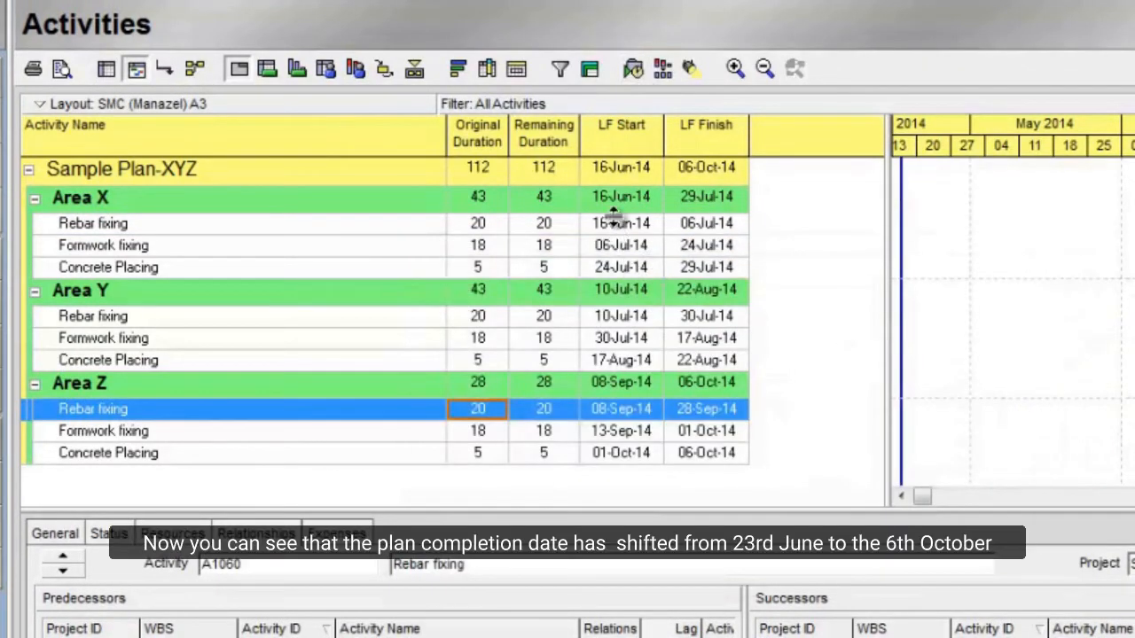
mouse_move(714, 187)
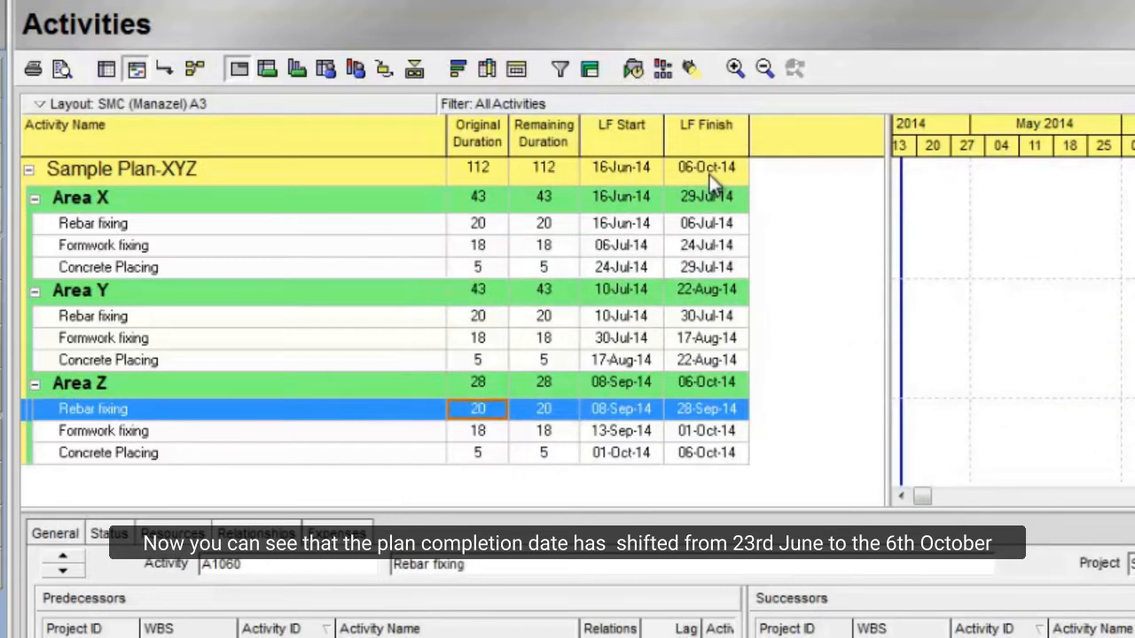
mouse_move(415, 370)
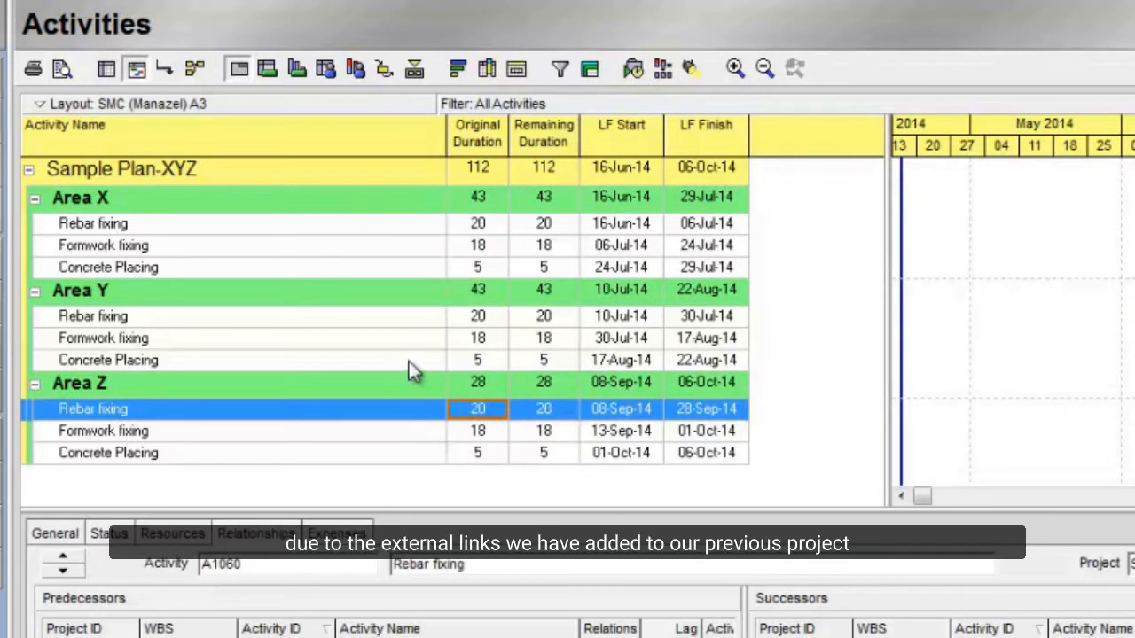
mouse_move(421, 350)
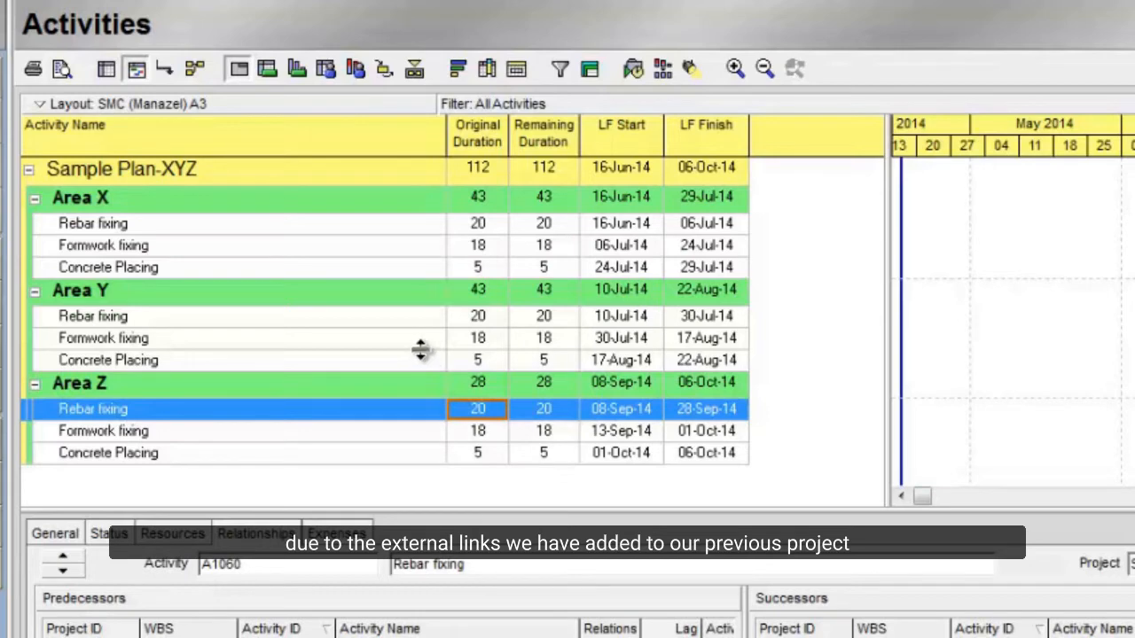
mouse_move(432, 346)
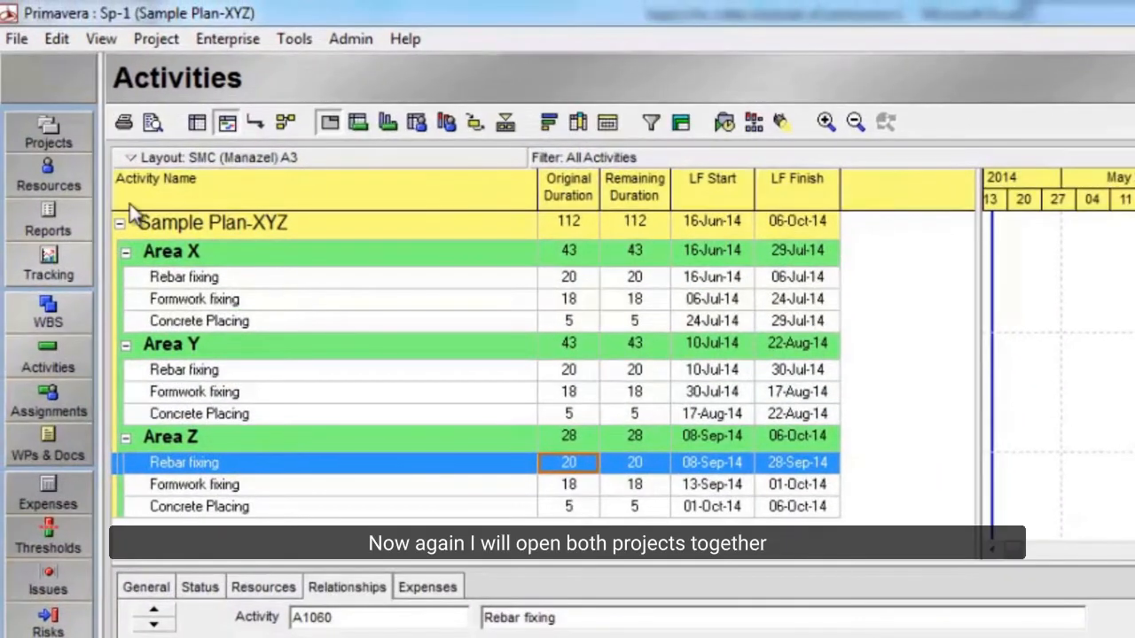
Step: Close all projects and reopen Sample Plan-ABC and Sample Plan-XYZ from the Projects list
left_click(15, 38)
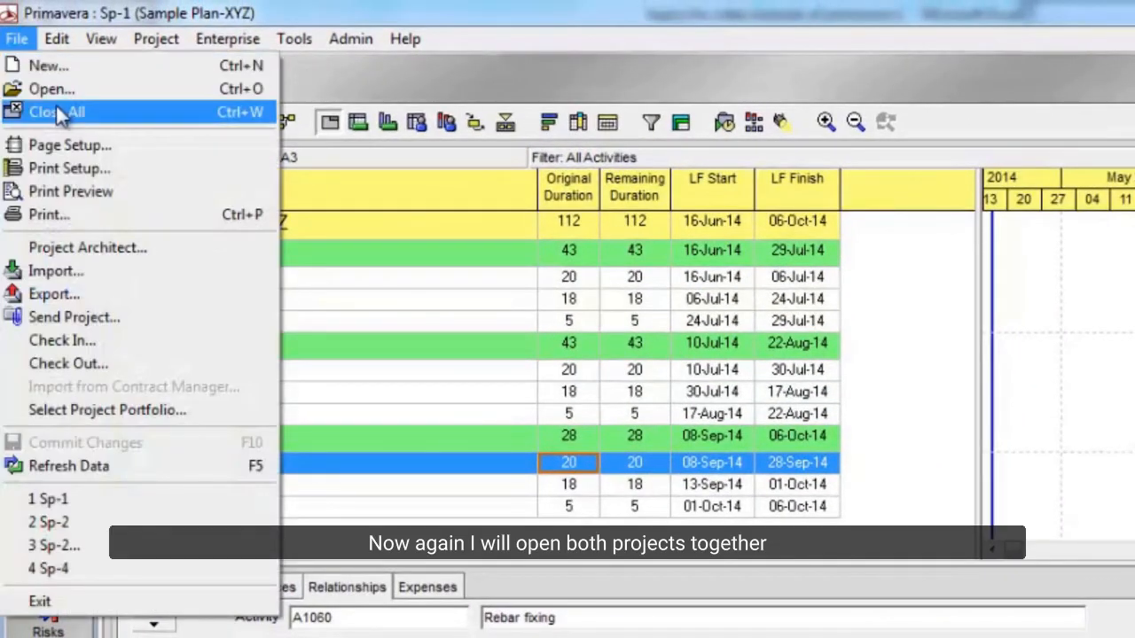
left_click(55, 111)
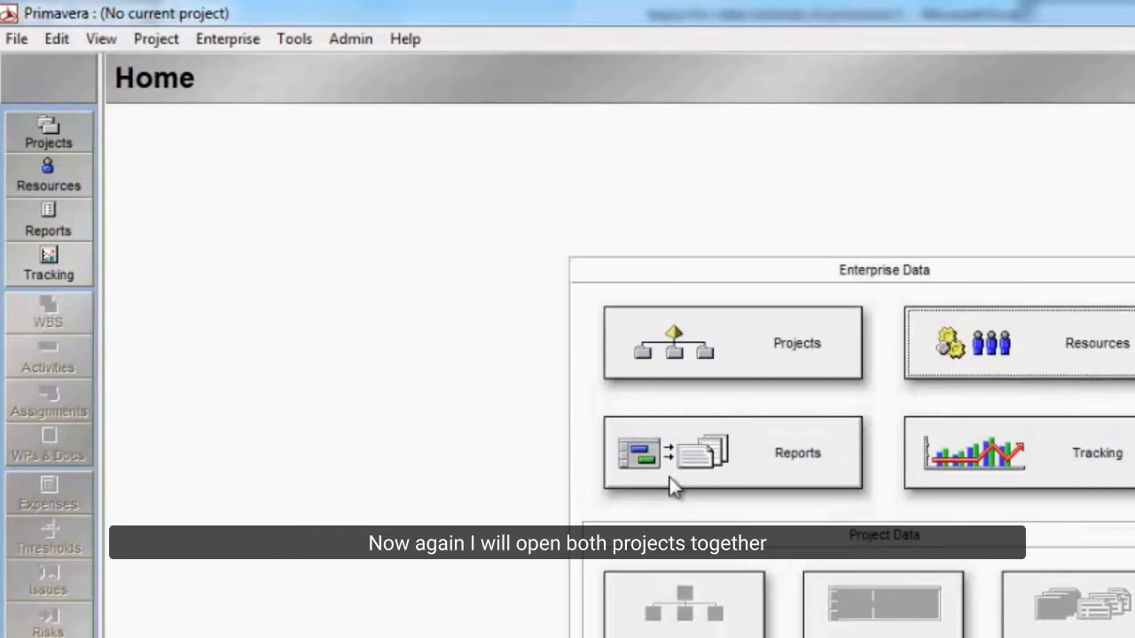
left_click(48, 131)
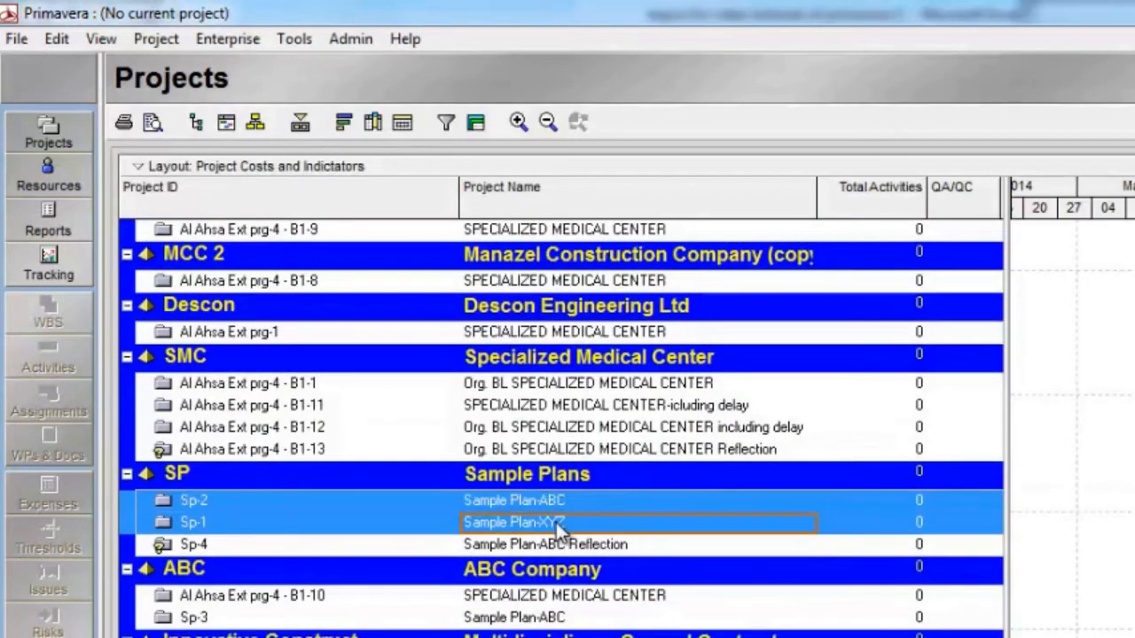
double_click(514, 522)
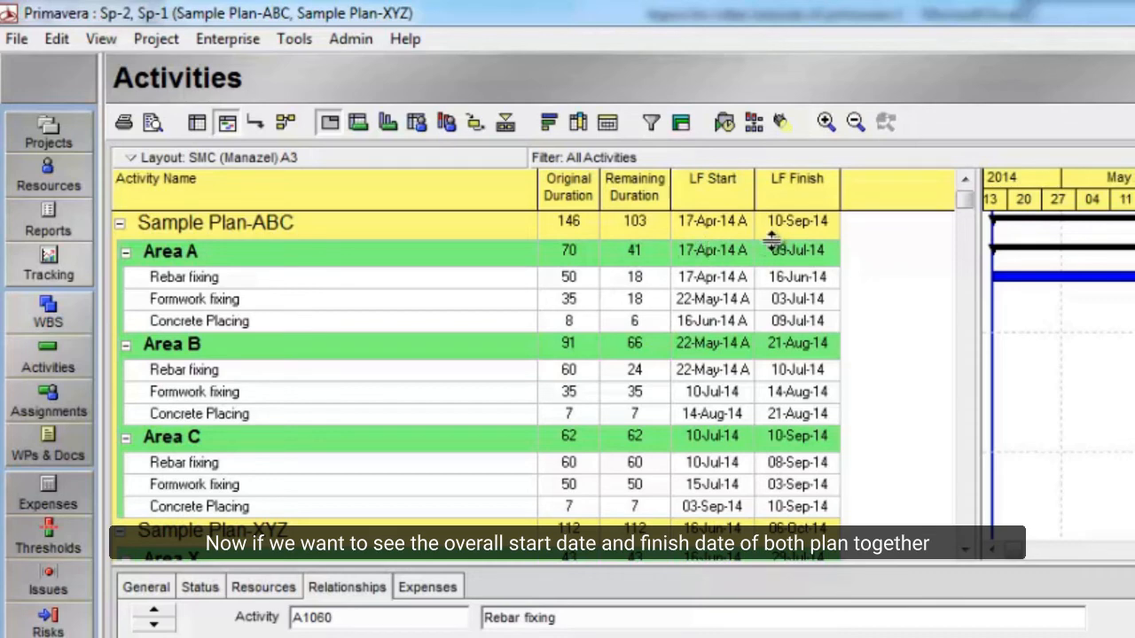
Step: Turn on Show Grand Totals in View > Group and Sort
left_click(101, 38)
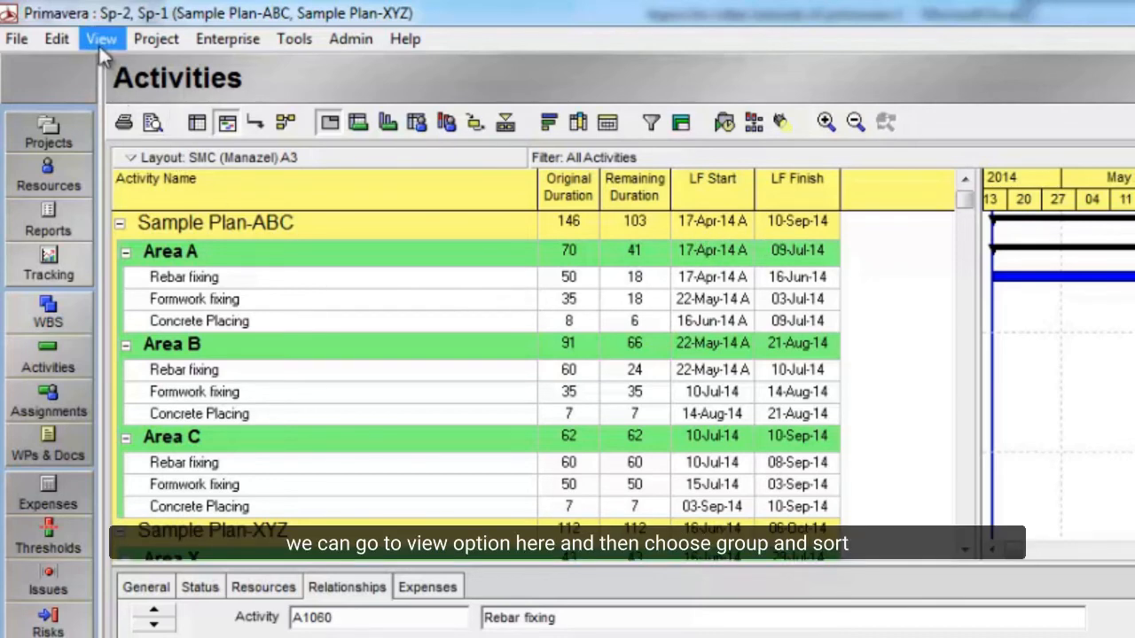
left_click(101, 38)
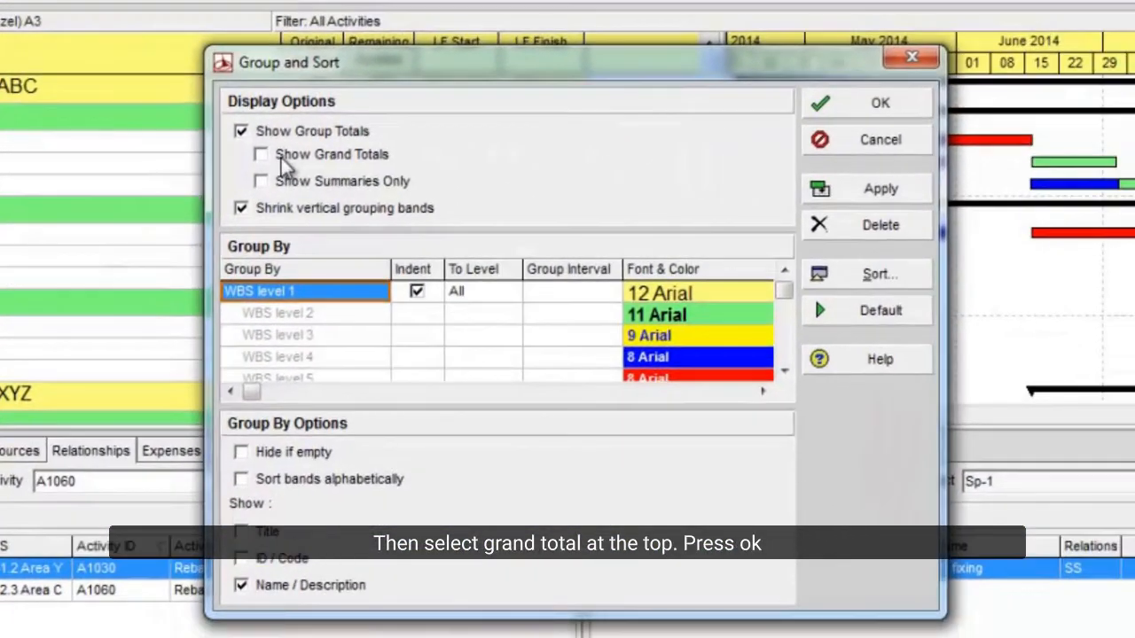
left_click(261, 153)
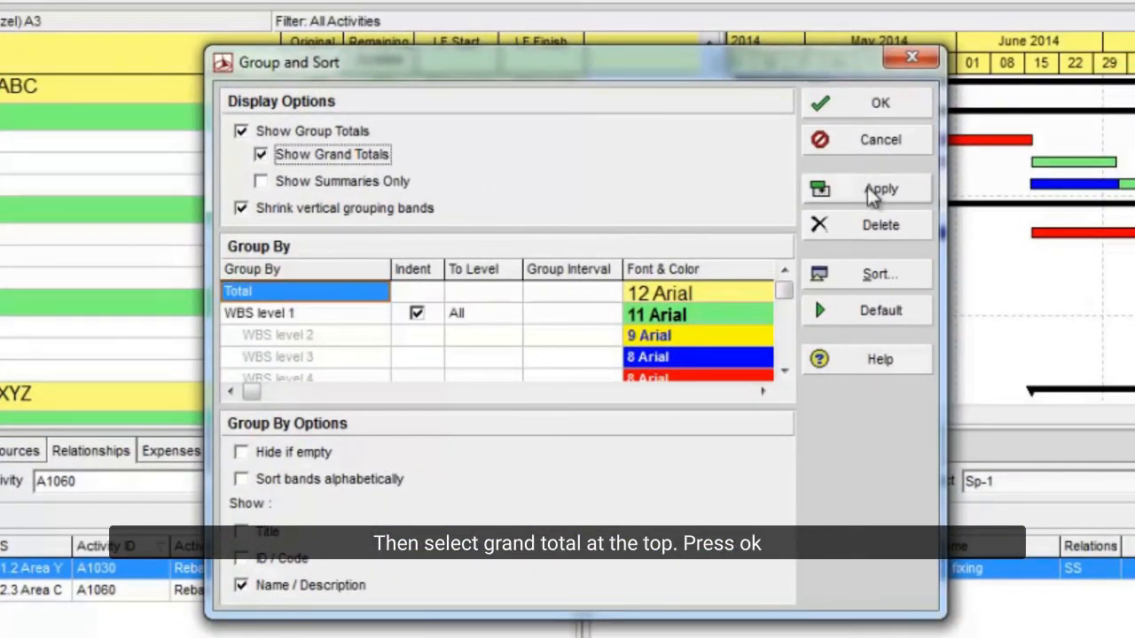
left_click(880, 103)
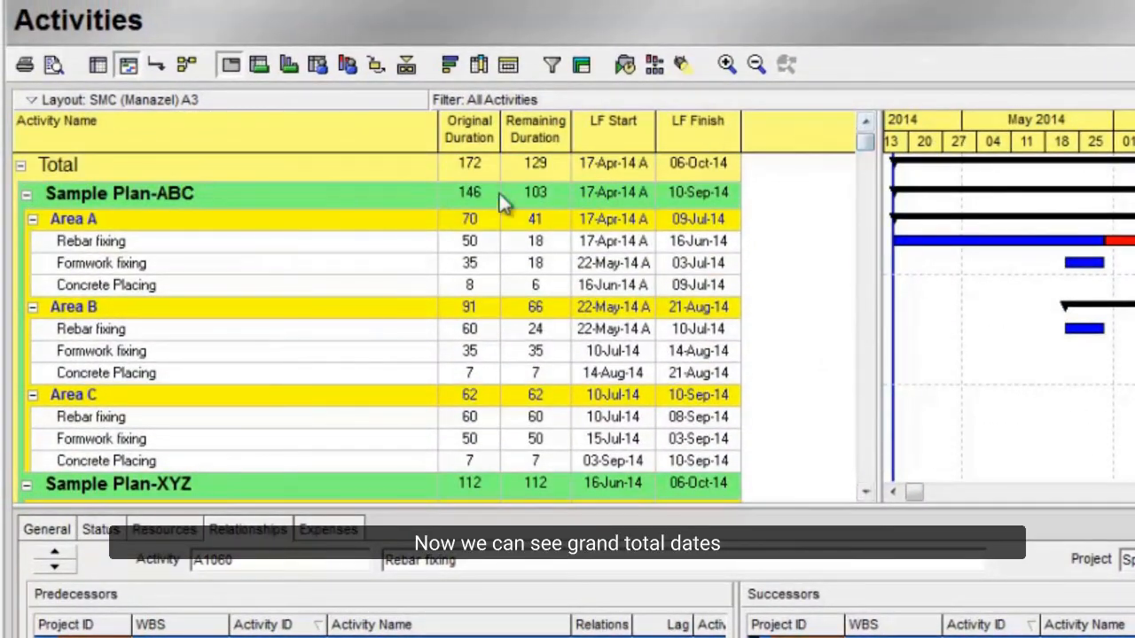
mouse_move(696, 204)
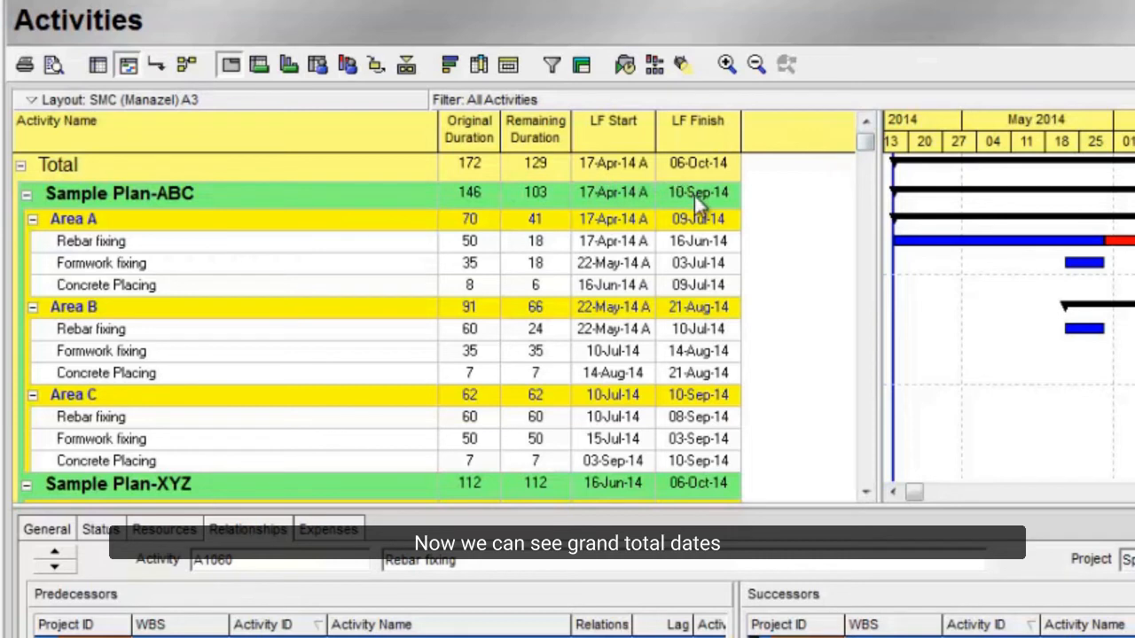
mouse_move(709, 235)
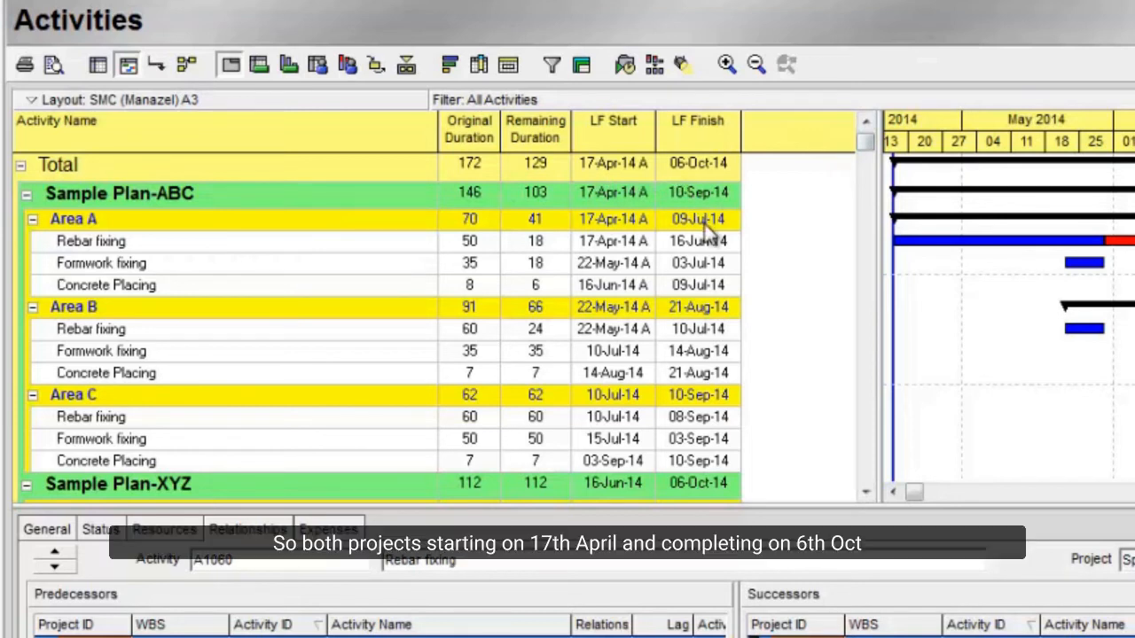
mouse_move(629, 275)
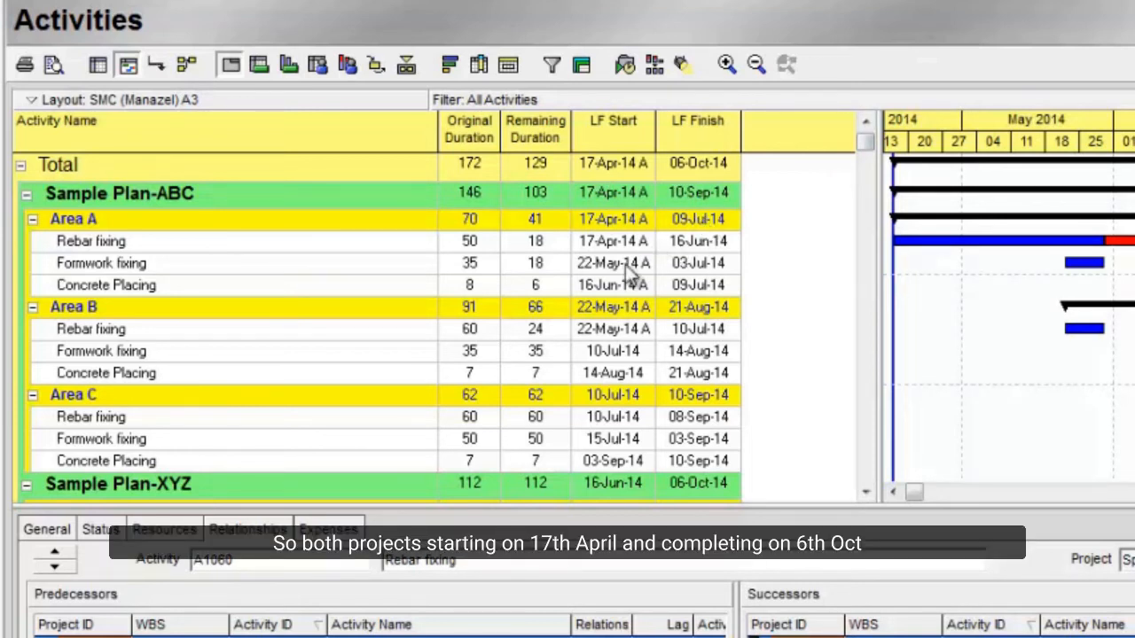
scroll("down", 3)
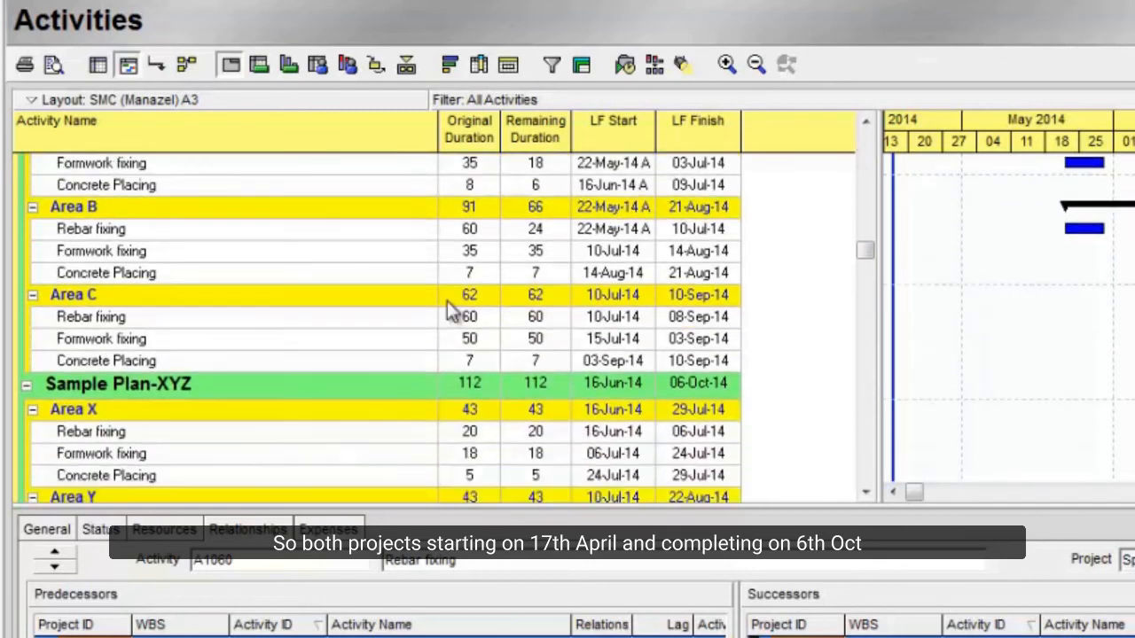
scroll("down", 3)
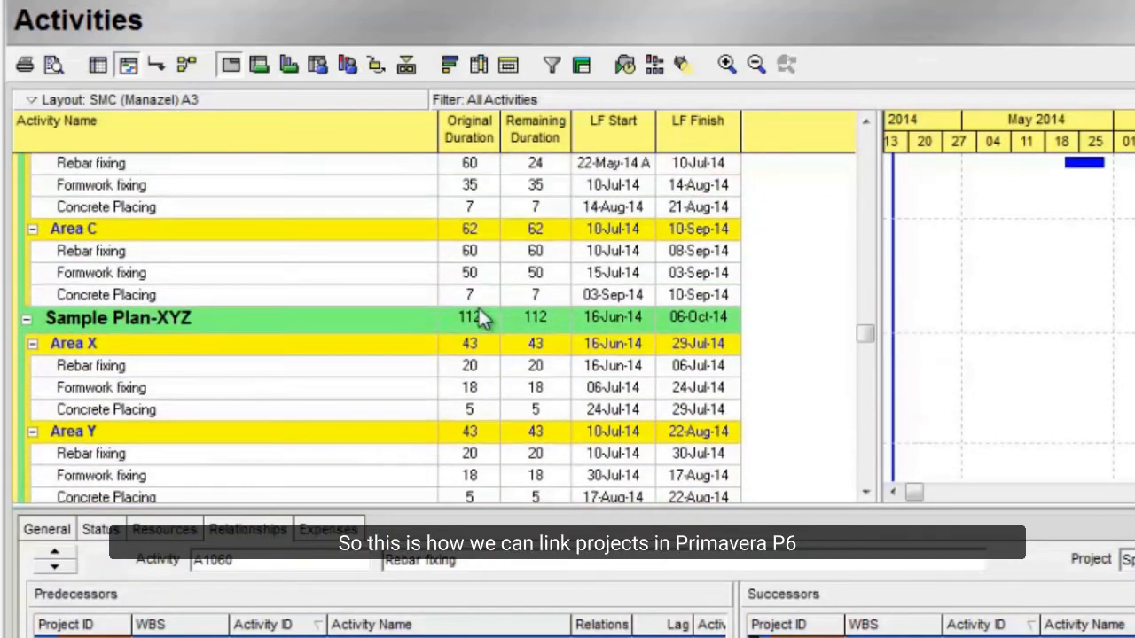